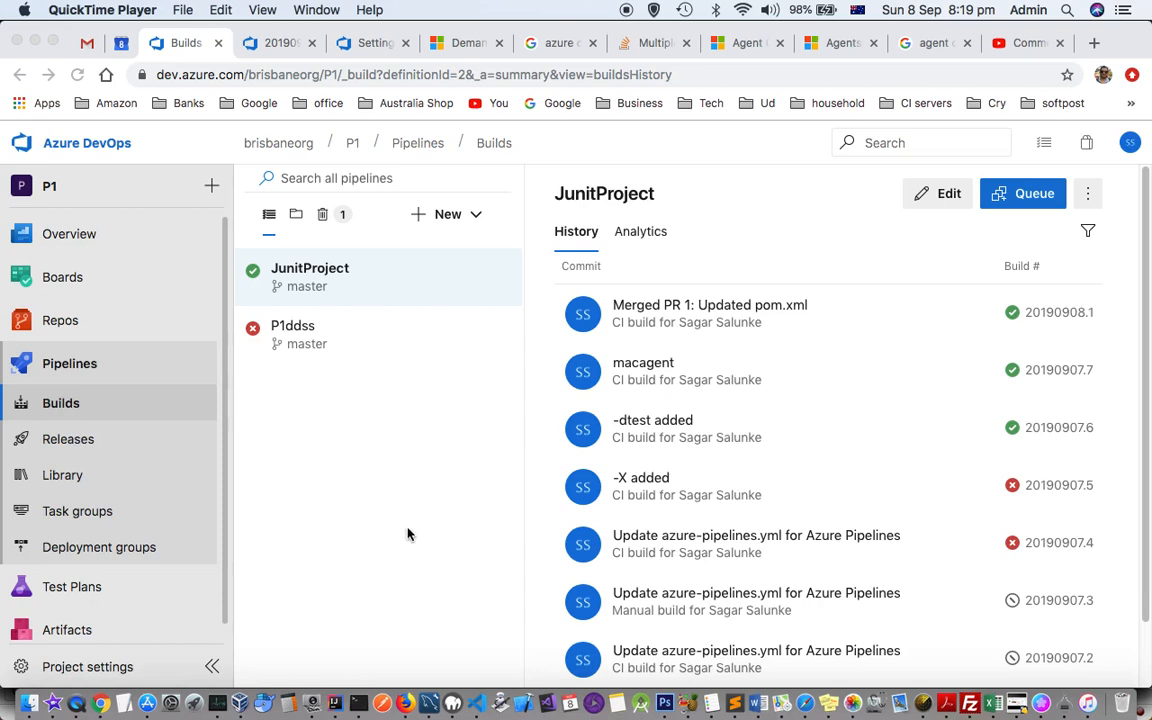
pyautogui.moveTo(127, 303)
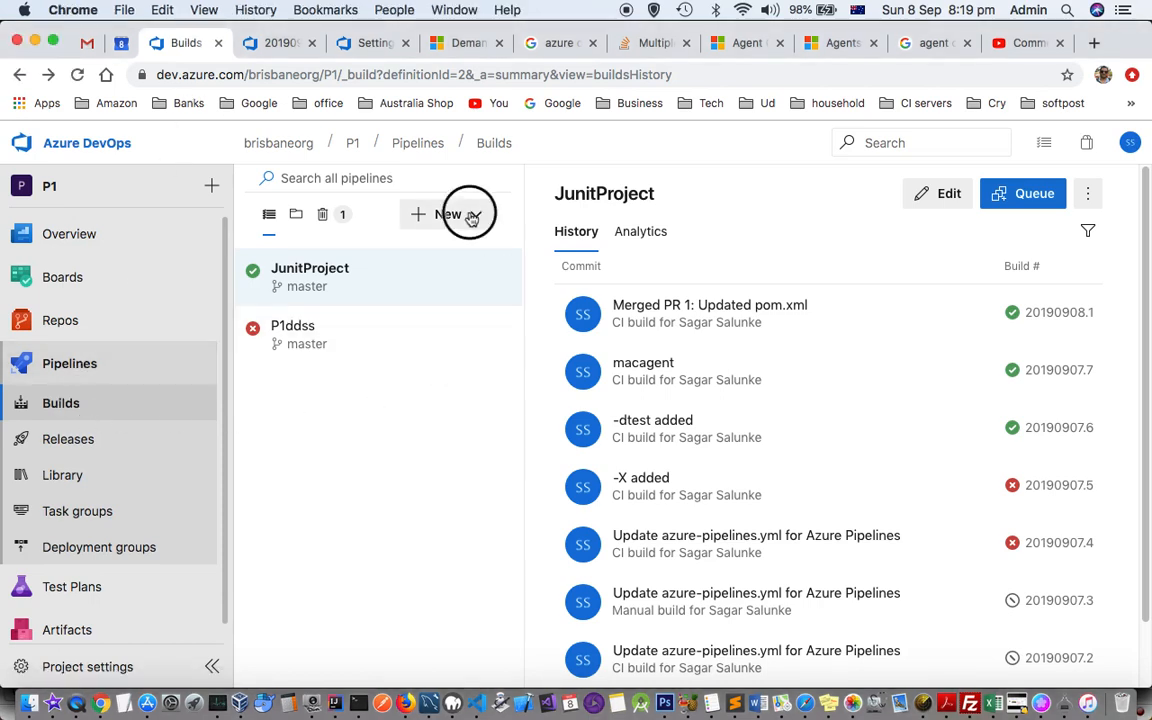
# Show the New build pipeline and Import a pipeline options on the Builds page.
pyautogui.click(447, 214)
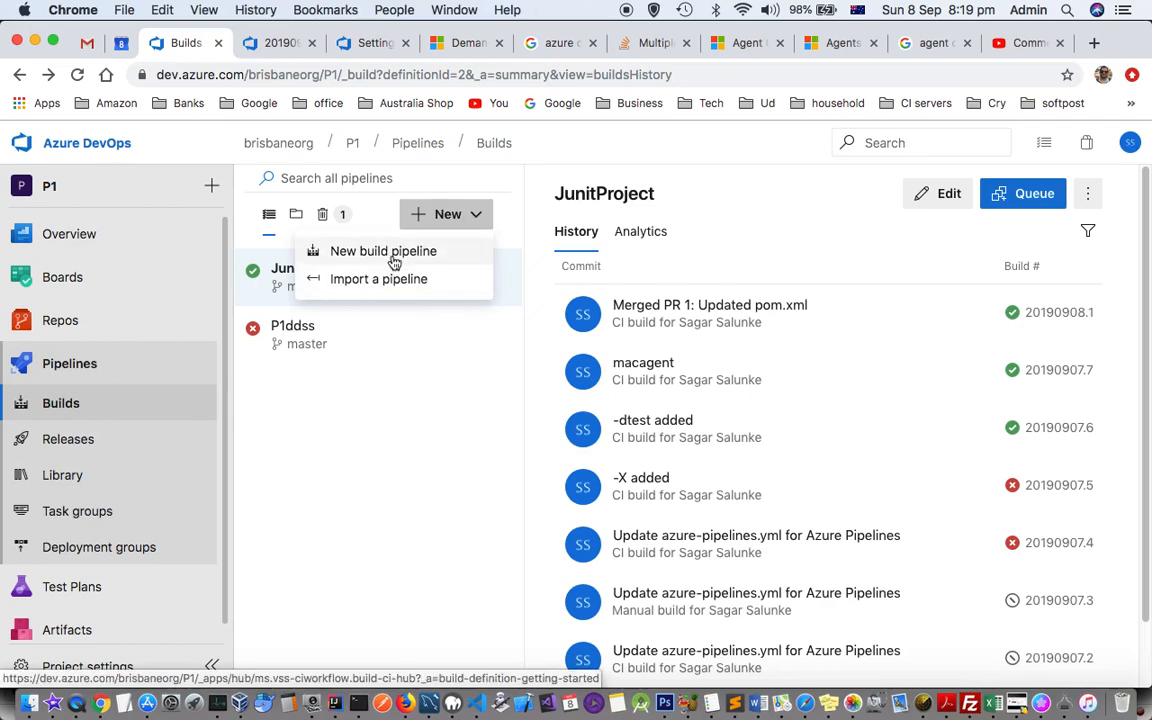
# Start a new build pipeline, reaching the 'Where is your code?' Connect step.
pyautogui.click(383, 251)
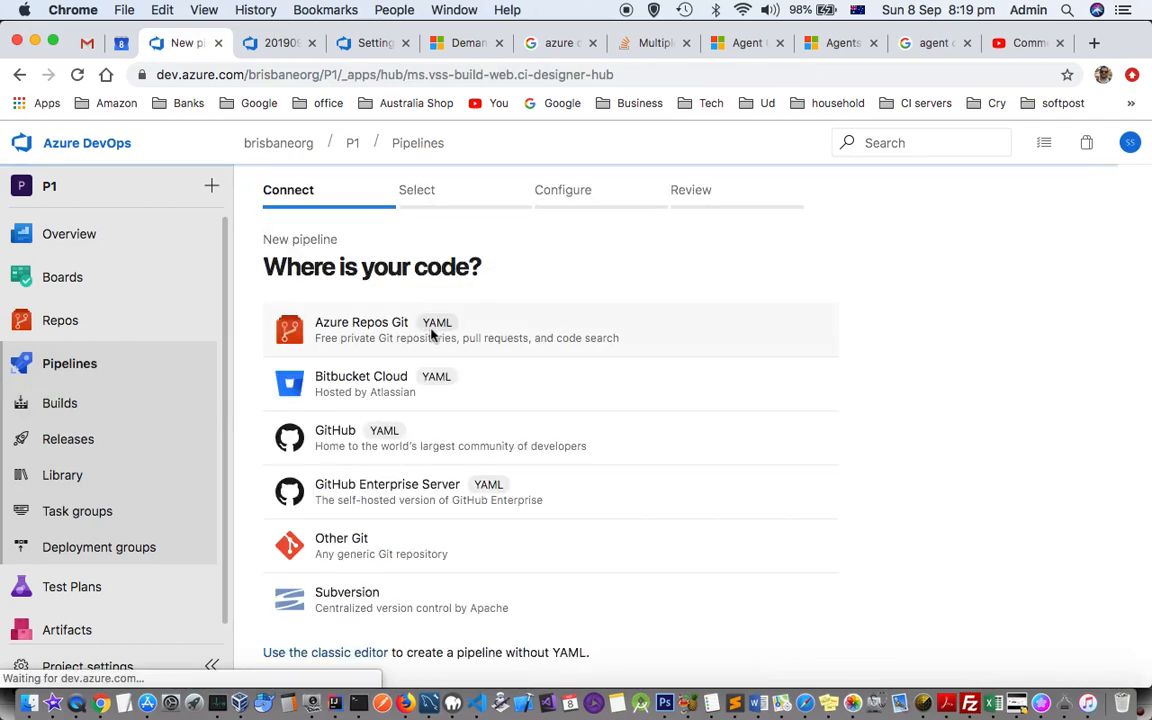
pyautogui.moveTo(616, 549)
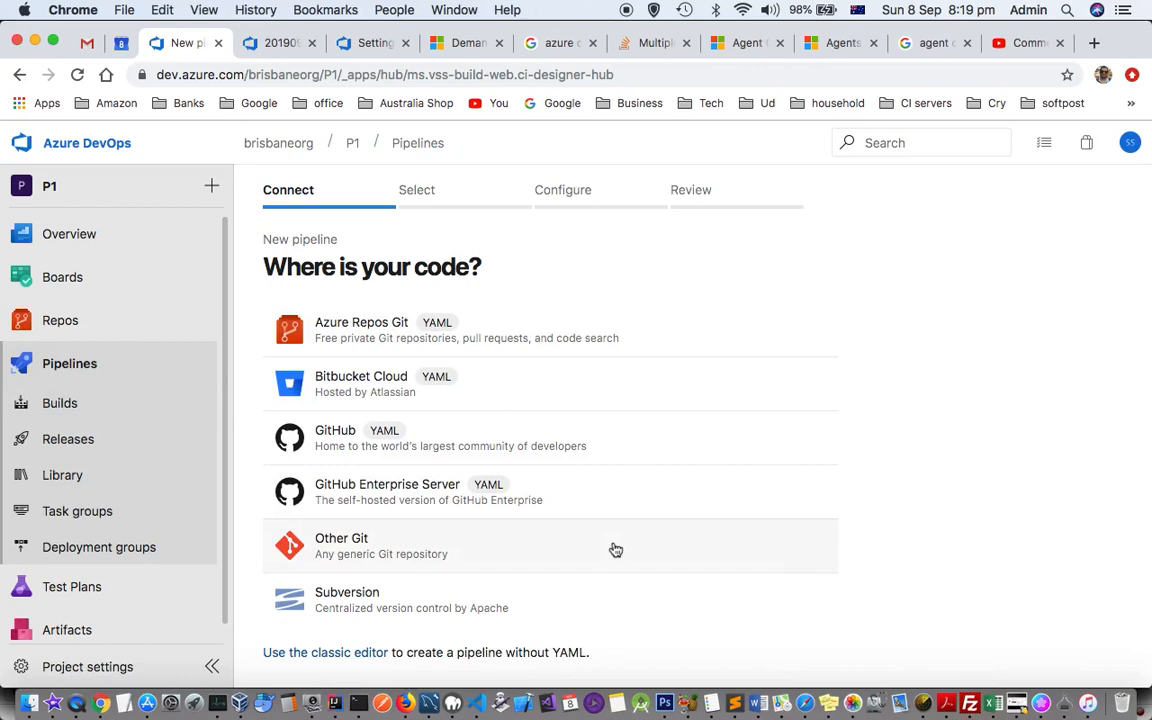
pyautogui.moveTo(377, 540)
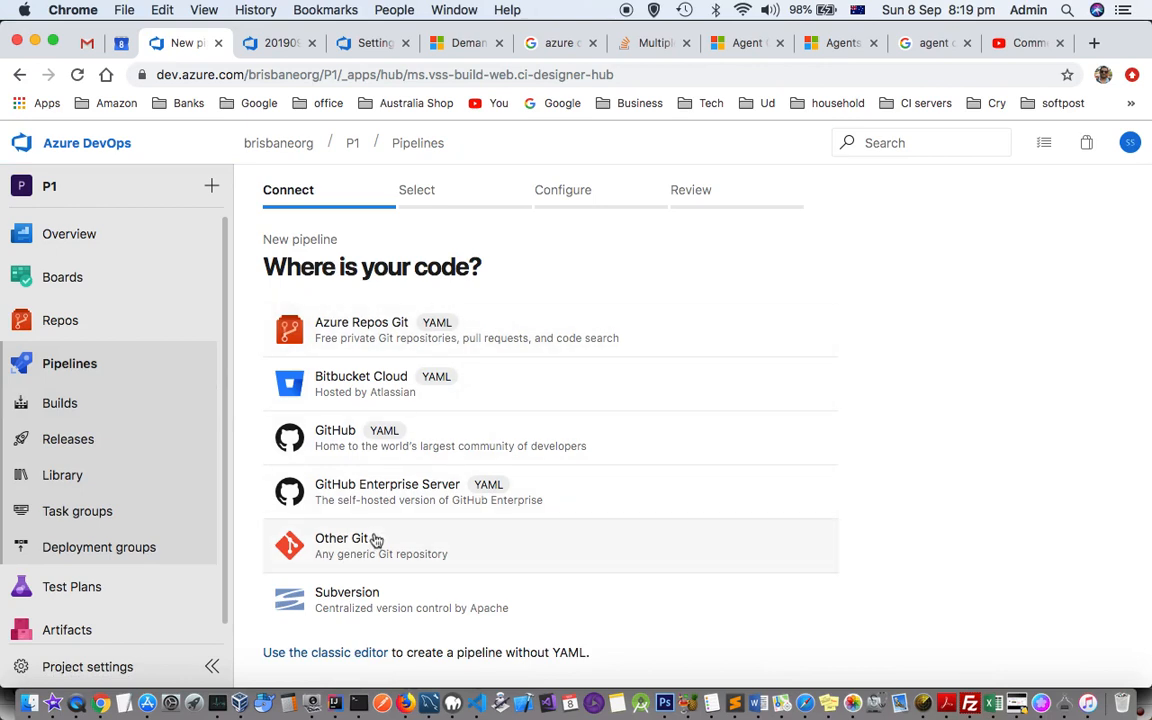
pyautogui.moveTo(500, 492)
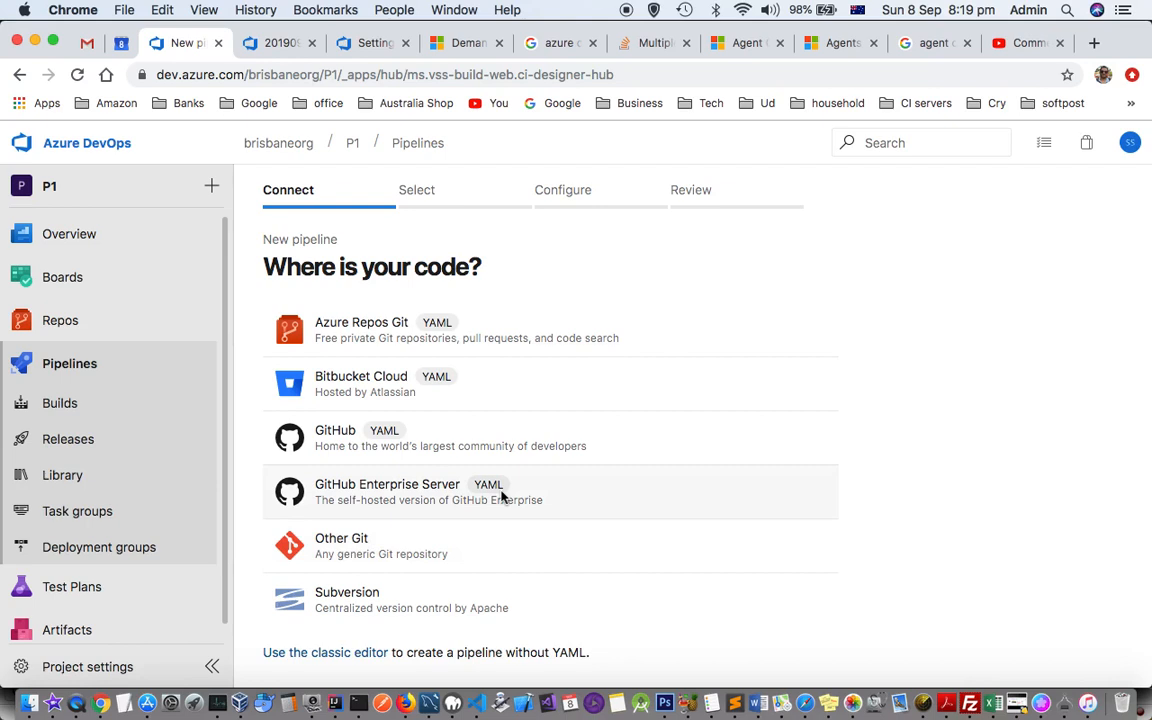
pyautogui.moveTo(385, 291)
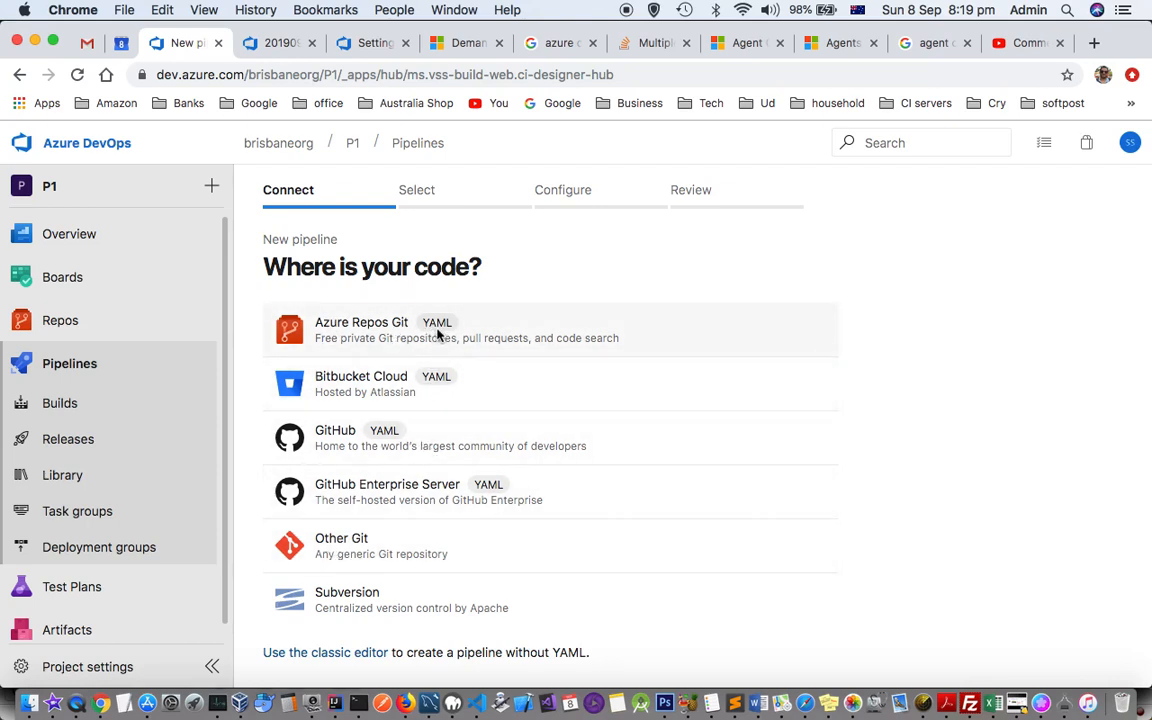
pyautogui.moveTo(428, 384)
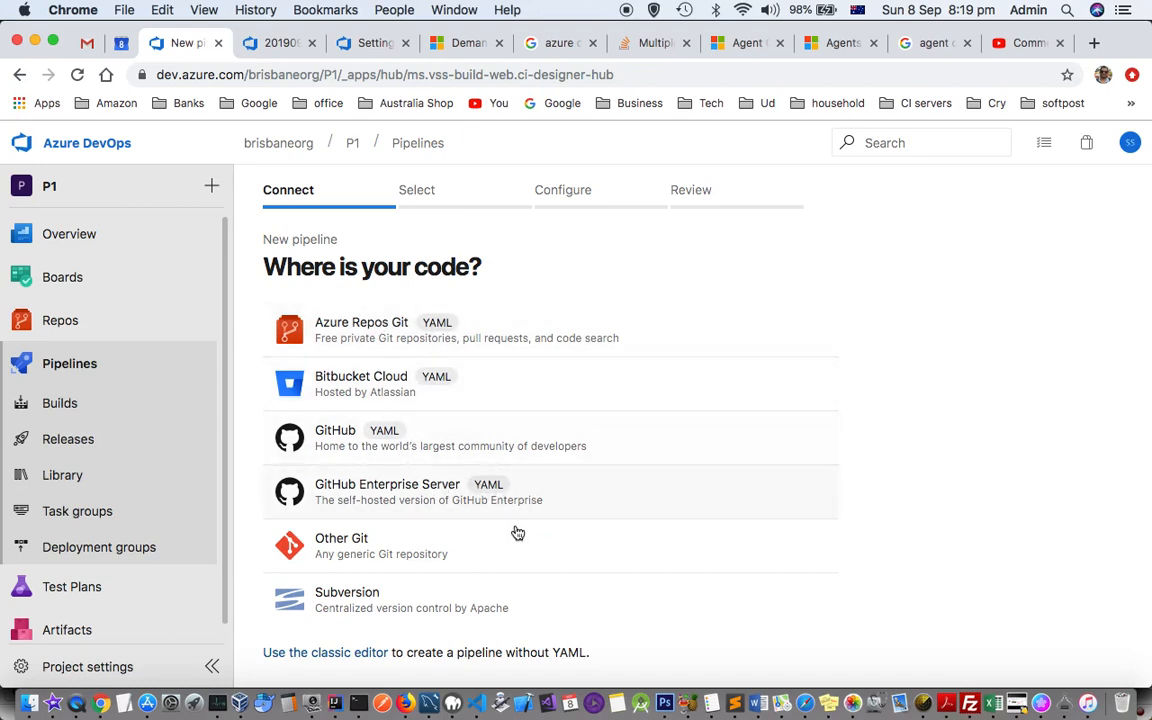
pyautogui.moveTo(523, 536)
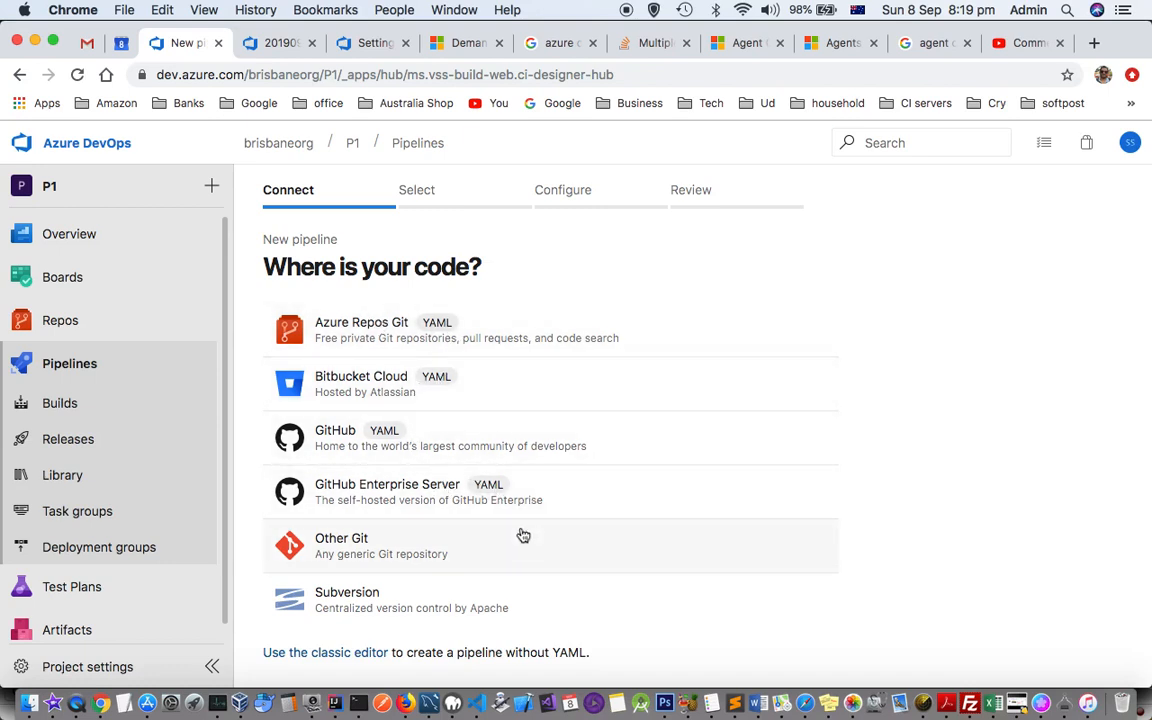
pyautogui.moveTo(492, 657)
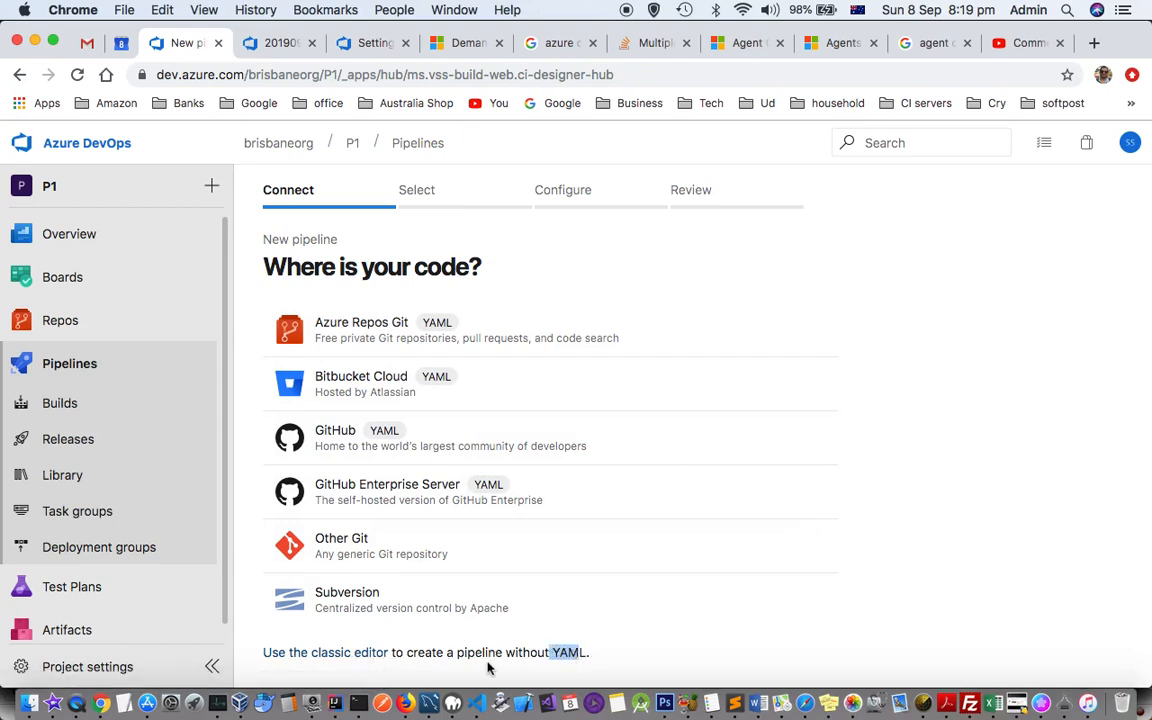
pyautogui.moveTo(463, 658)
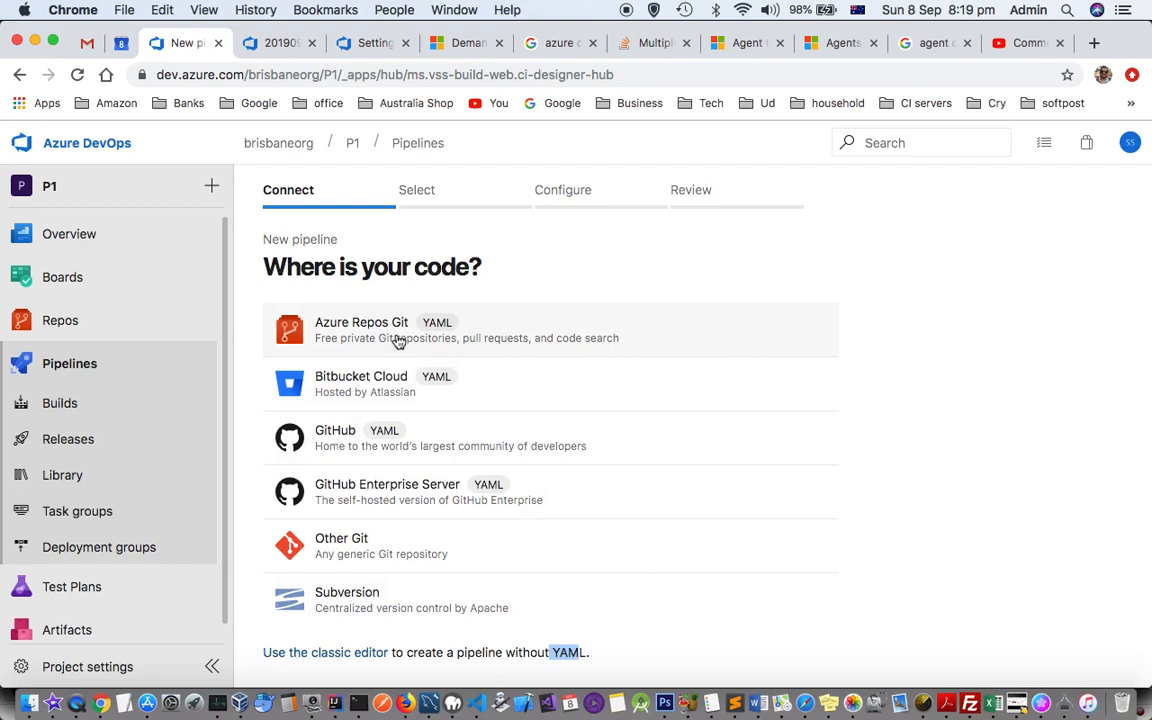
pyautogui.moveTo(458, 338)
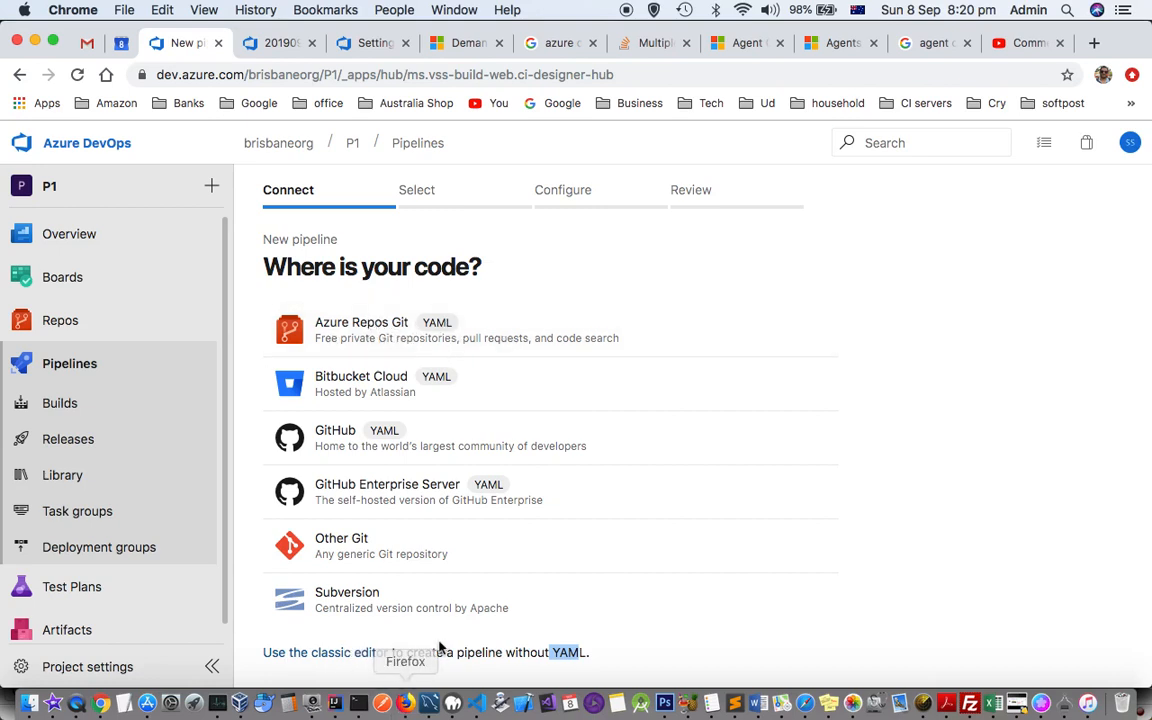
pyautogui.moveTo(438, 652)
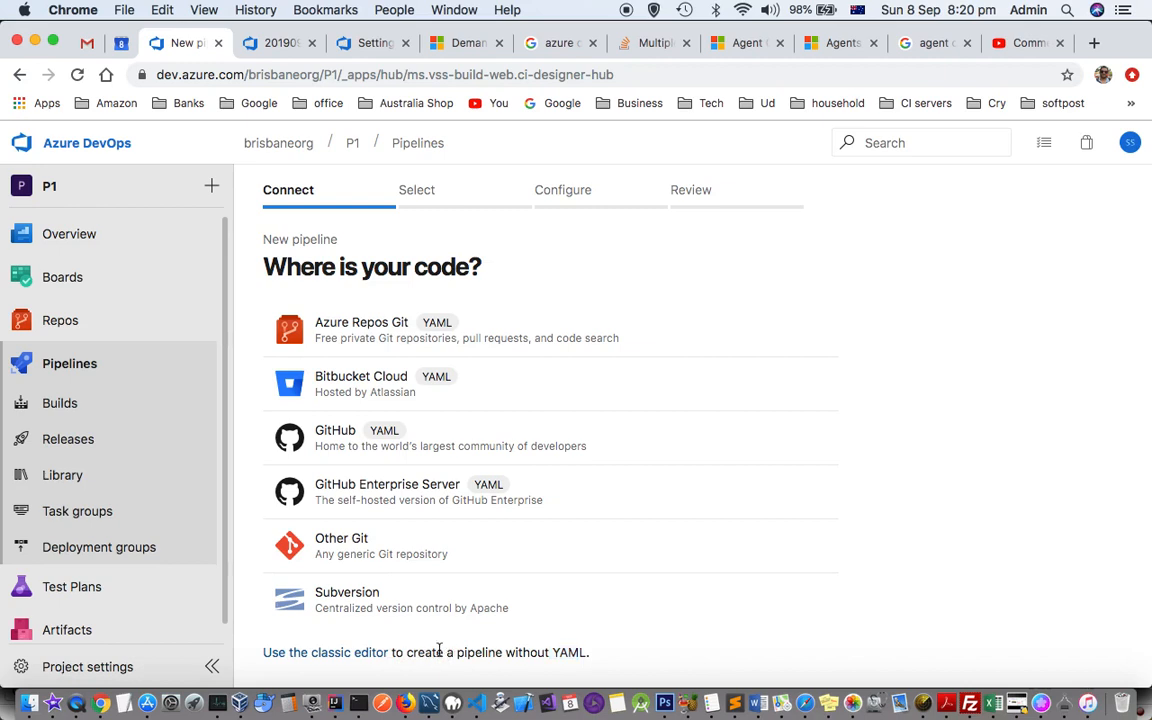
pyautogui.moveTo(340, 652)
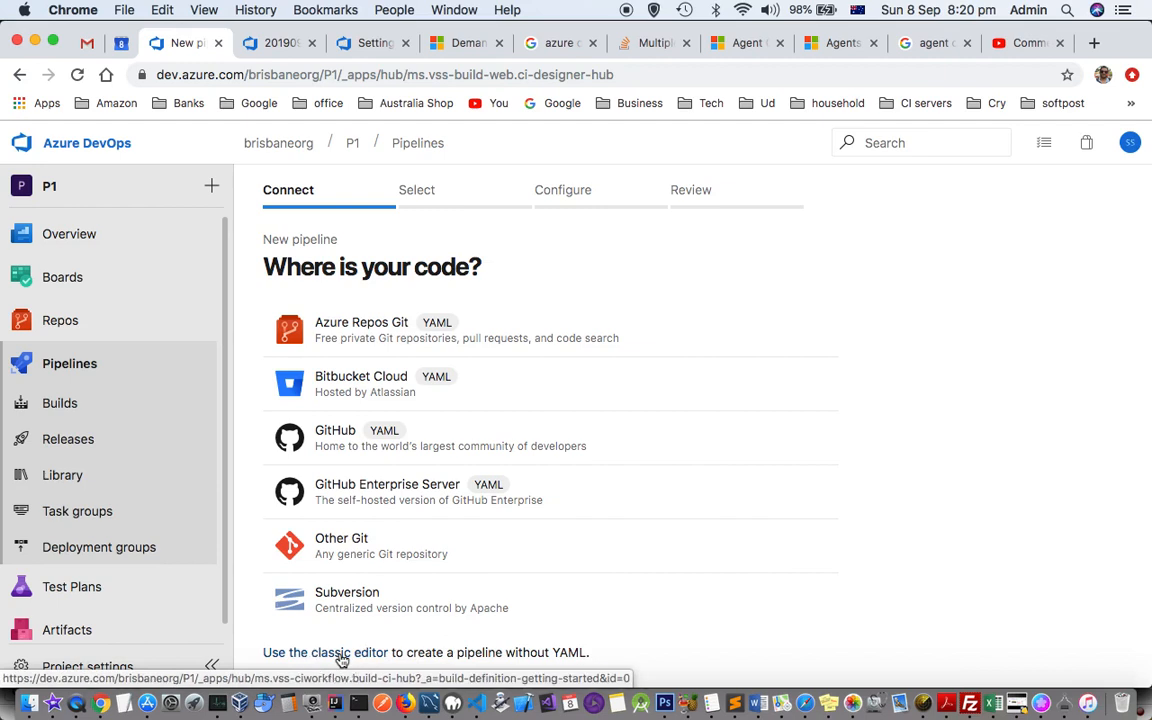
# Switch to the classic editor with Azure Repos Git, P1, JunitProject and master.
pyautogui.click(324, 652)
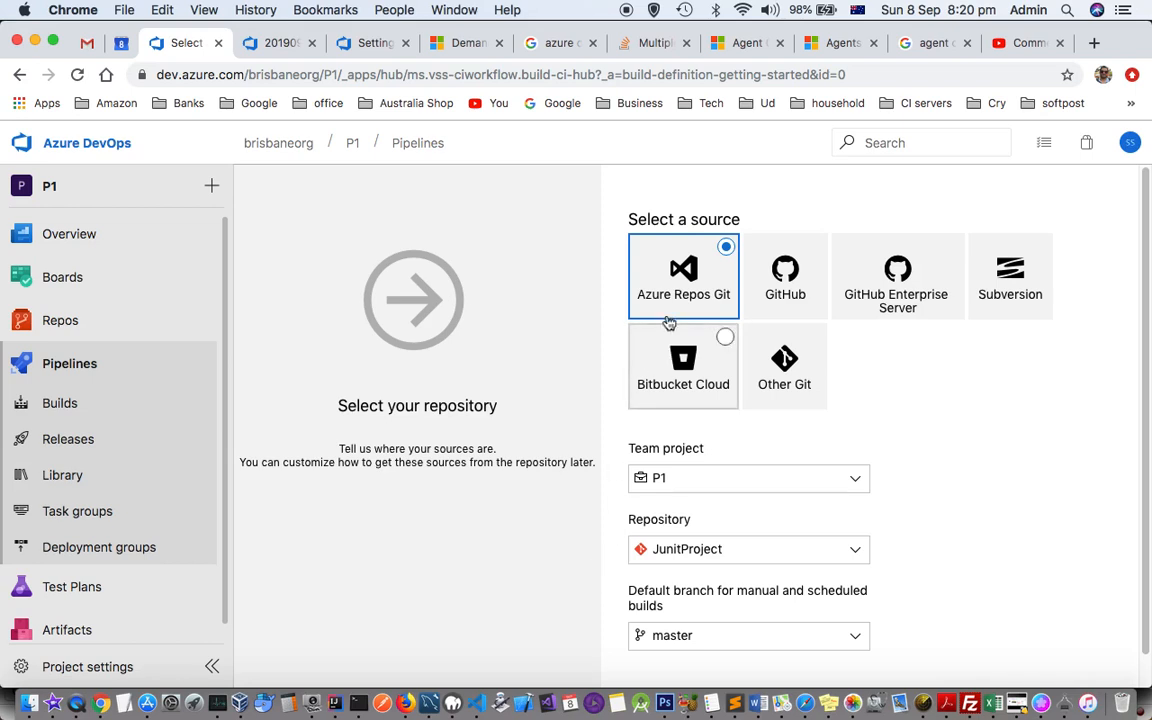
pyautogui.moveTo(940, 620)
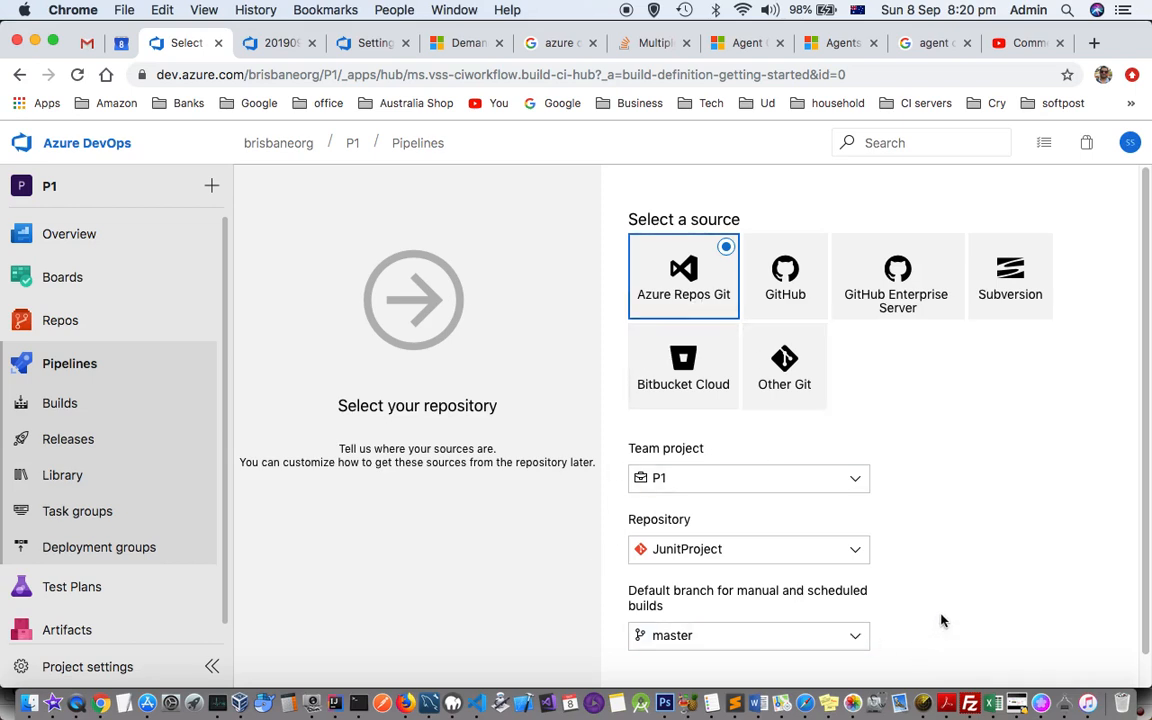
pyautogui.scroll(-3)
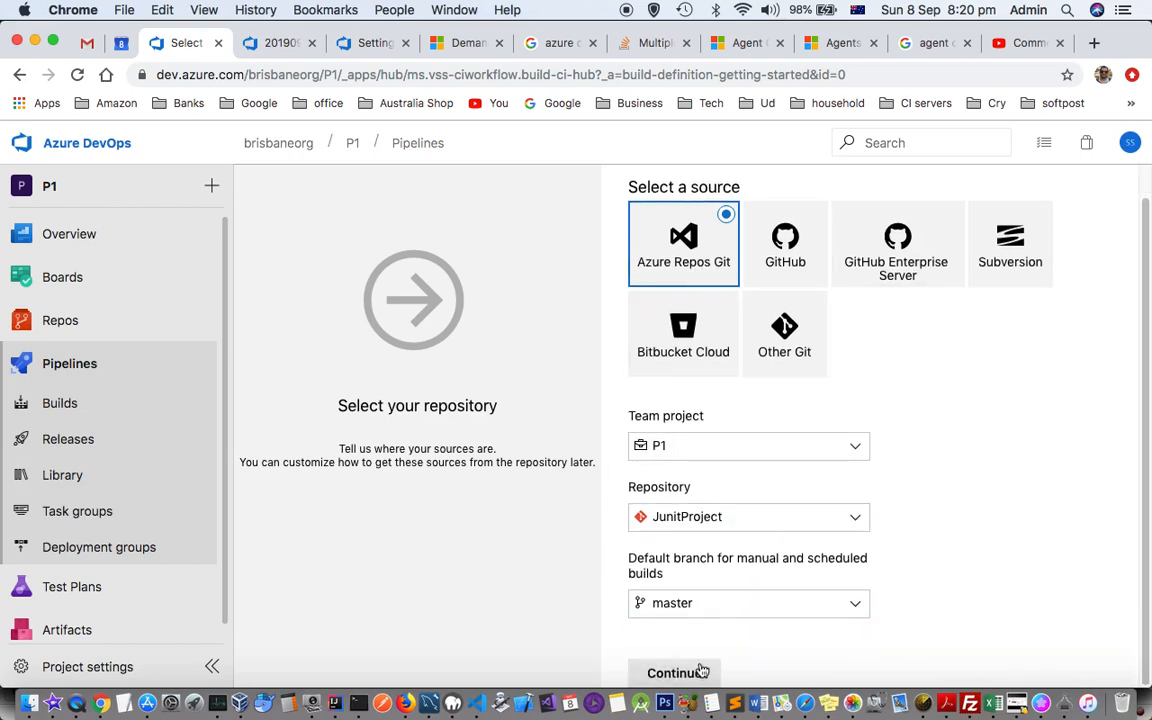
# Accept JunitProject on master as the source and search templates for 'maven'.
pyautogui.click(676, 672)
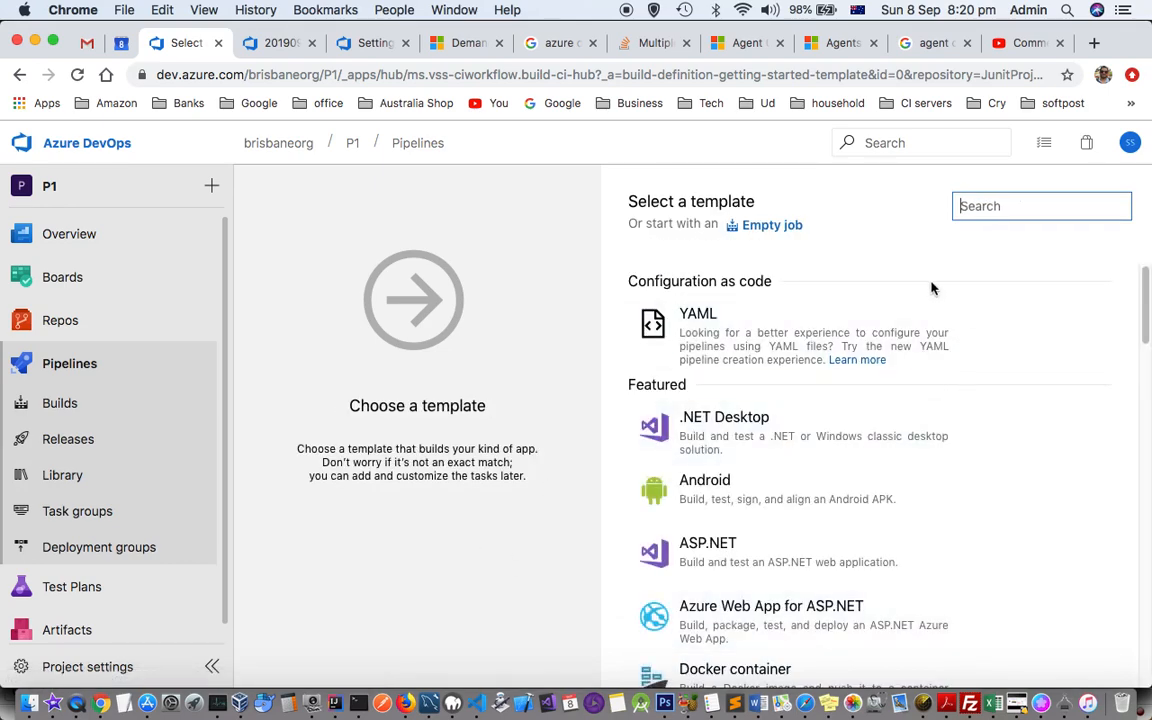
pyautogui.moveTo(913, 277)
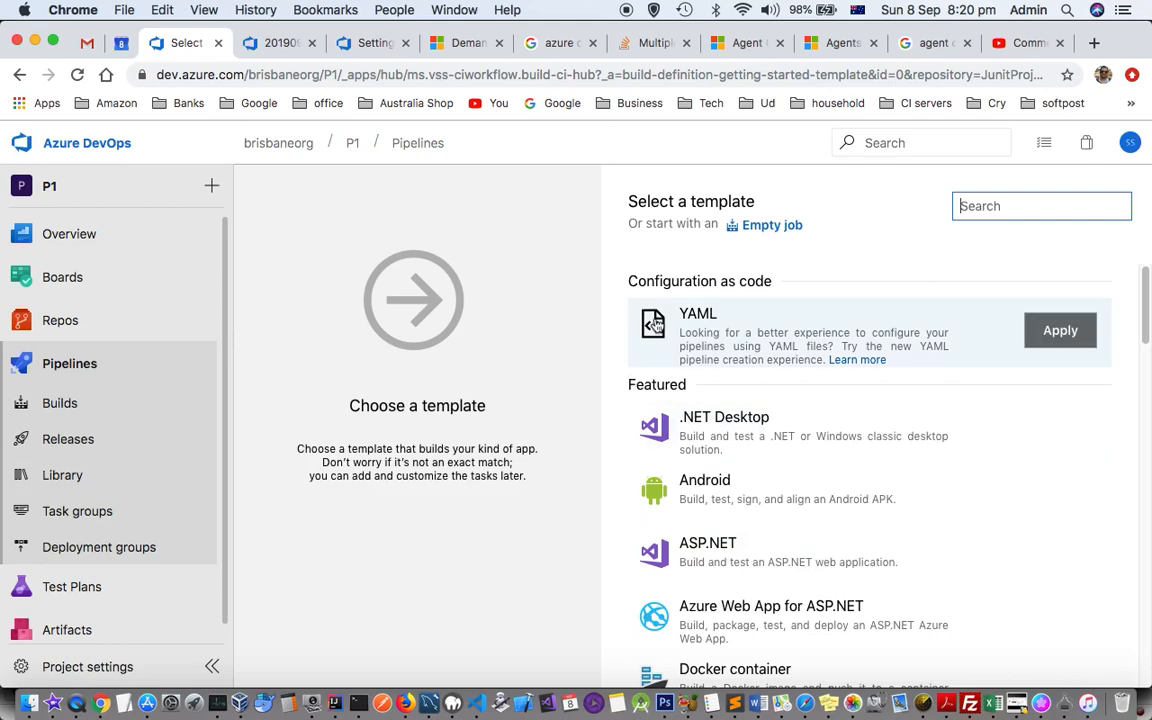
pyautogui.scroll(-3)
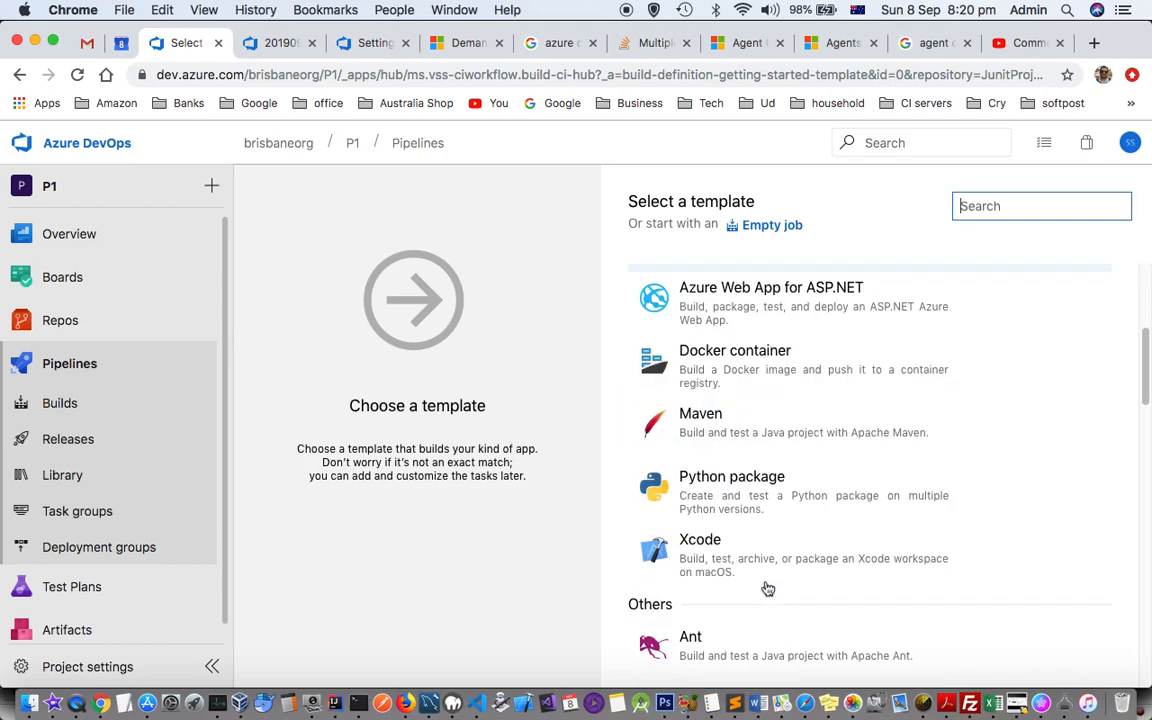
pyautogui.scroll(3)
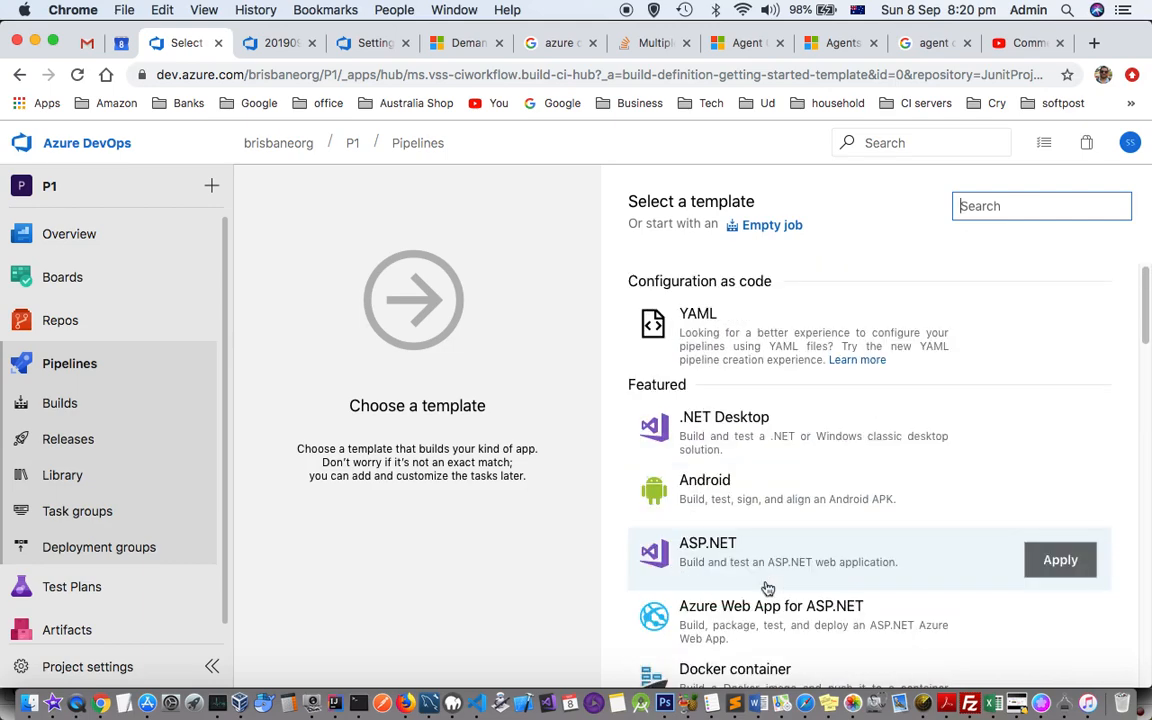
pyautogui.click(1041, 205)
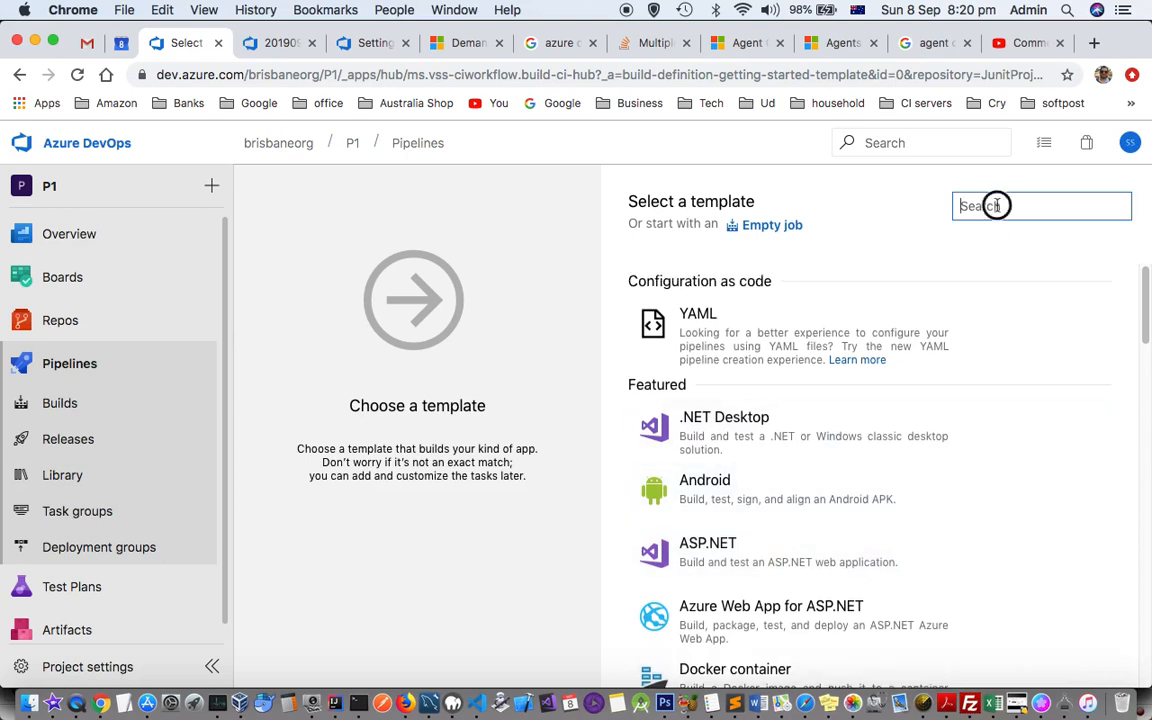
pyautogui.write('m')
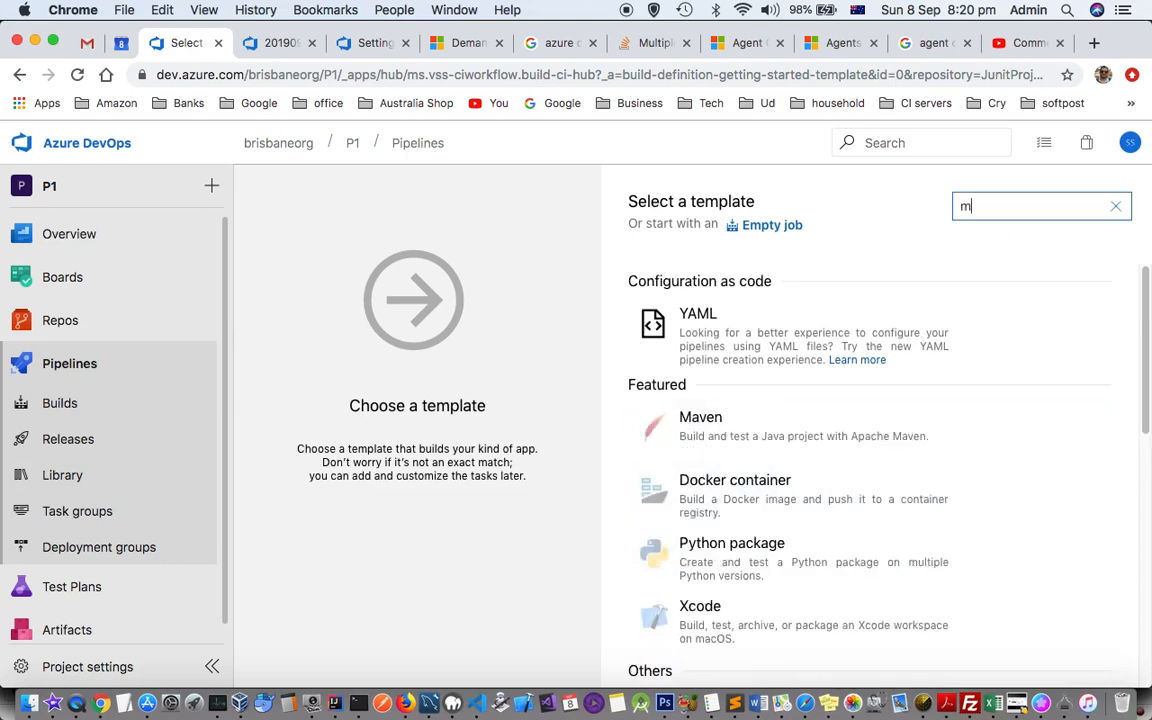
pyautogui.write('aven')
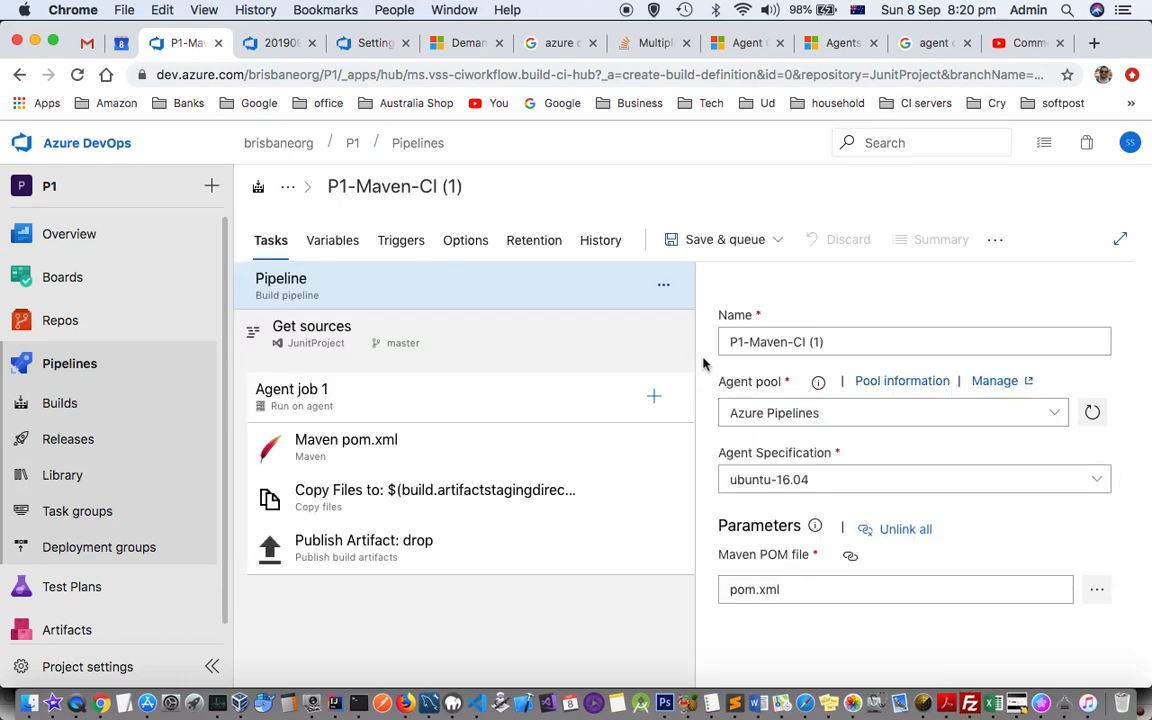
pyautogui.moveTo(347, 374)
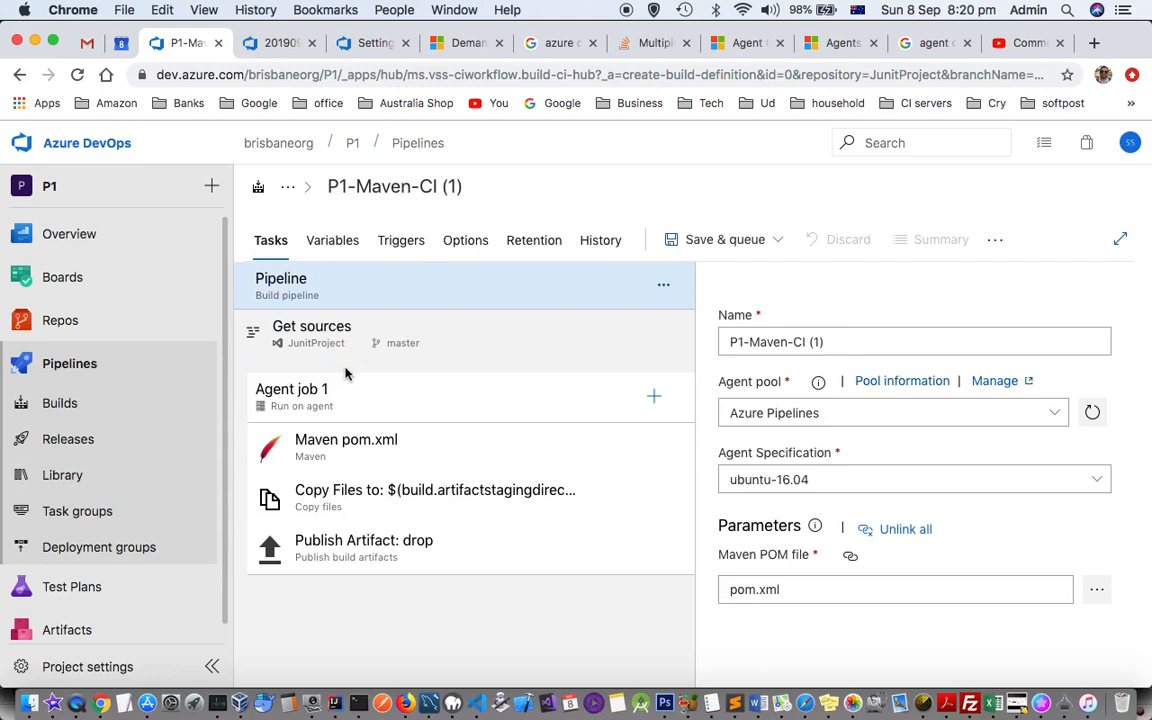
# Keep Agent job 1 on <inherit from pipeline> and view the Maven pom.xml task's package goal.
pyautogui.click(291, 389)
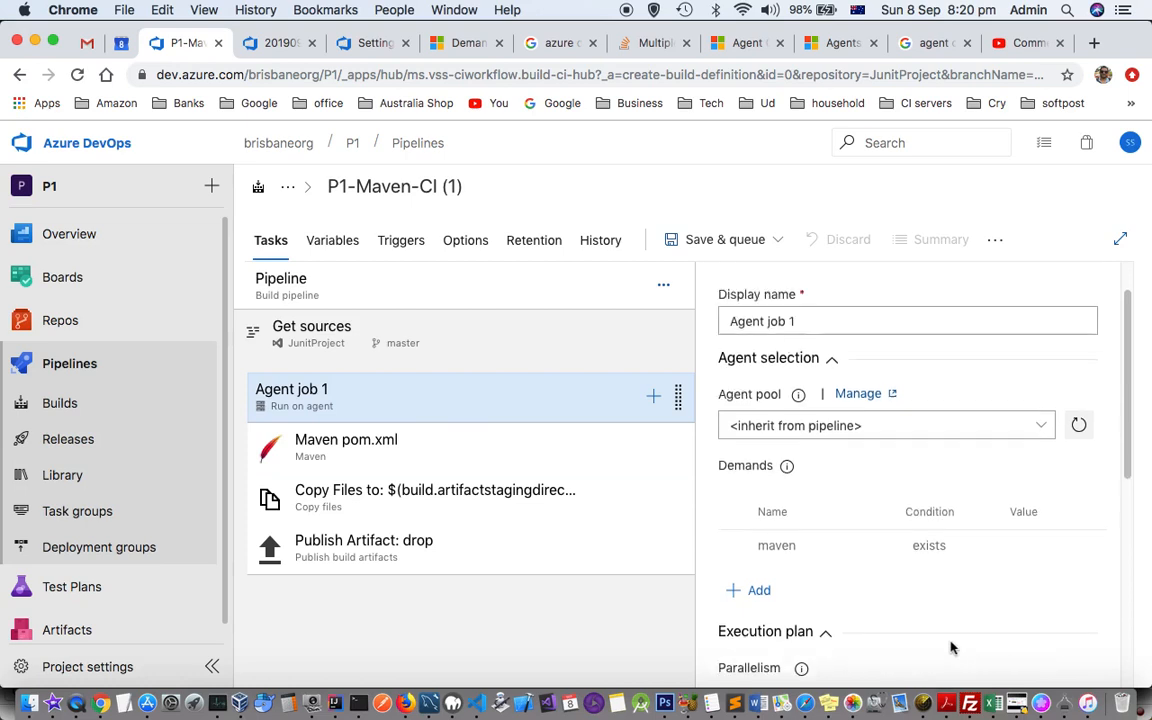
pyautogui.scroll(3)
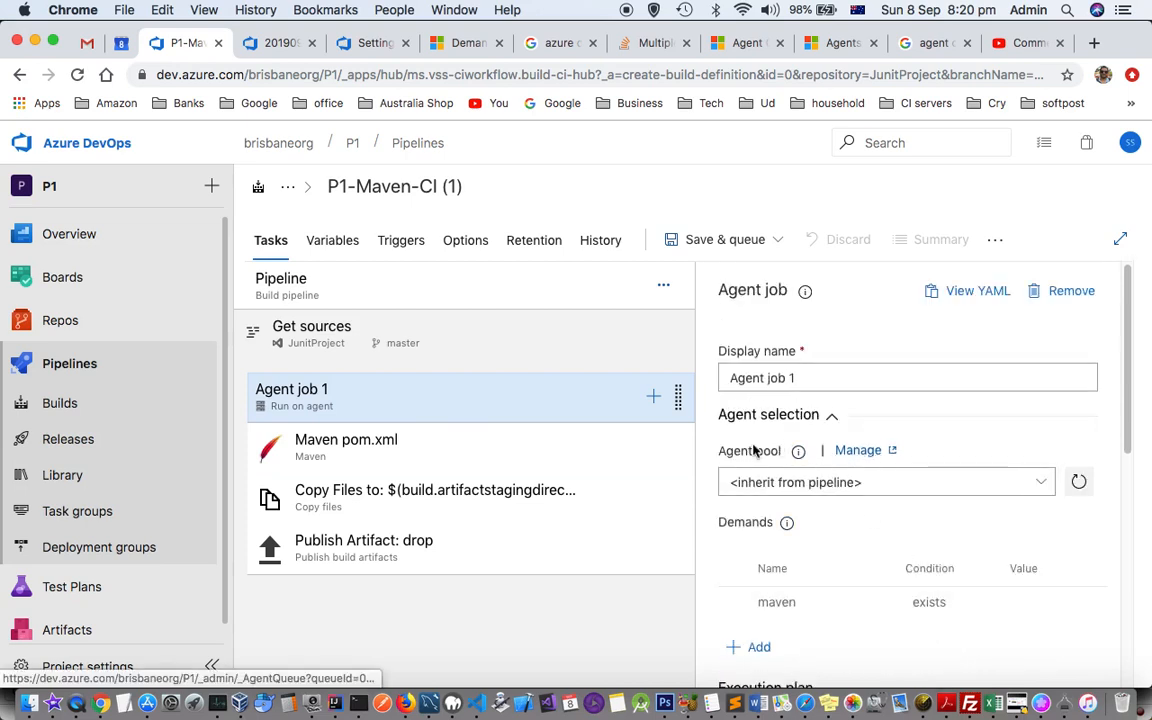
pyautogui.click(880, 482)
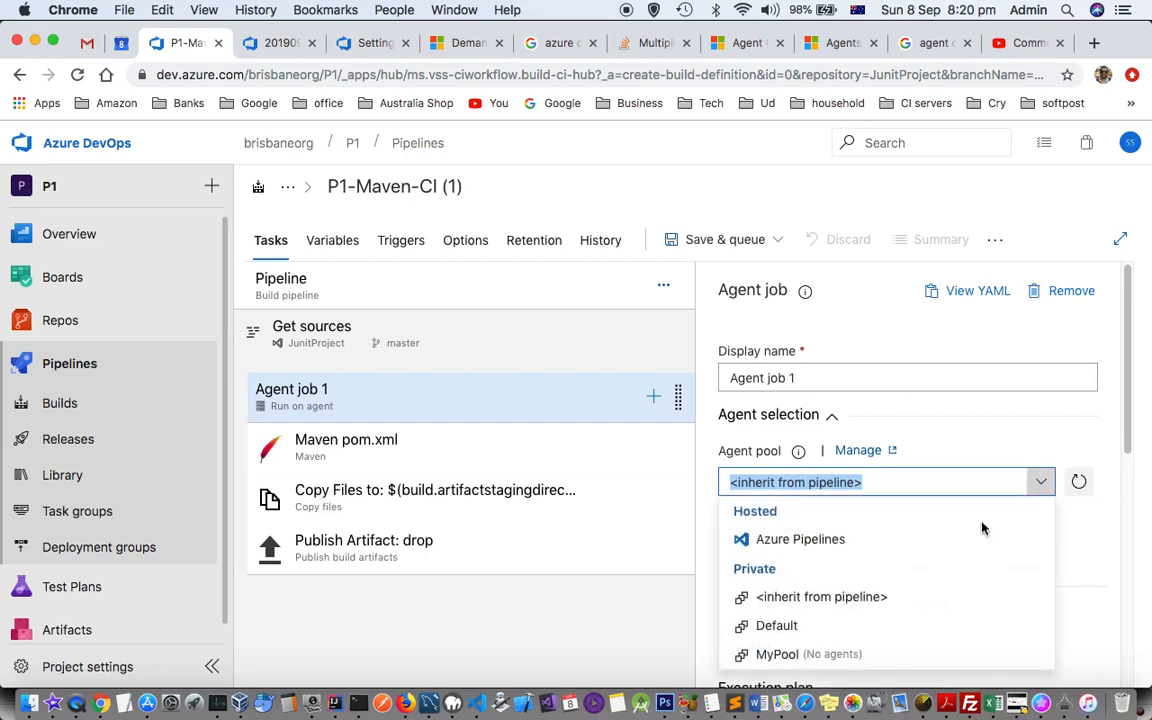
pyautogui.click(821, 596)
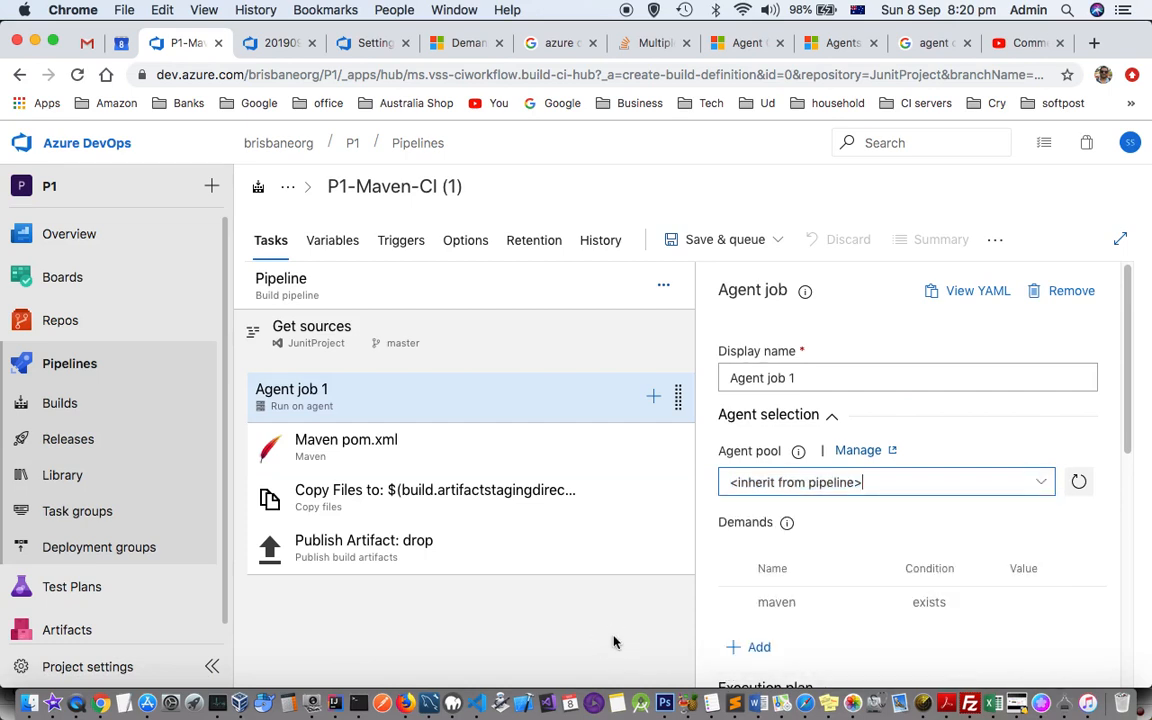
pyautogui.click(346, 440)
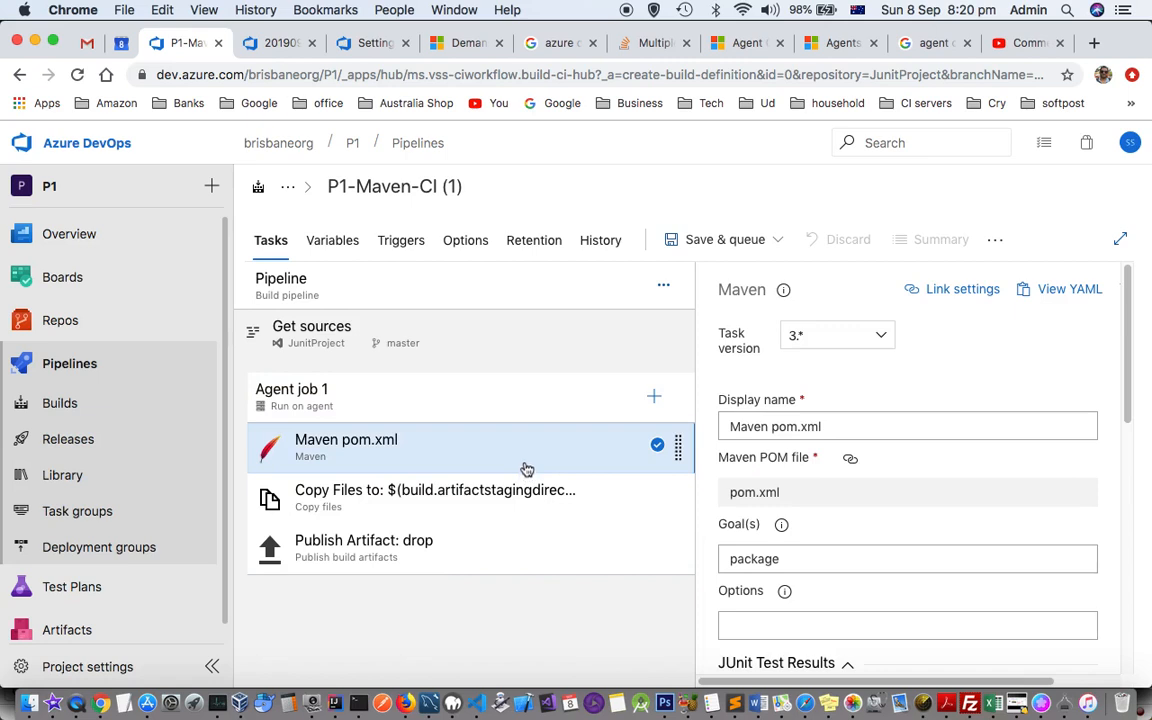
# Review the Copy Files and Maven task settings without changes.
pyautogui.click(435, 497)
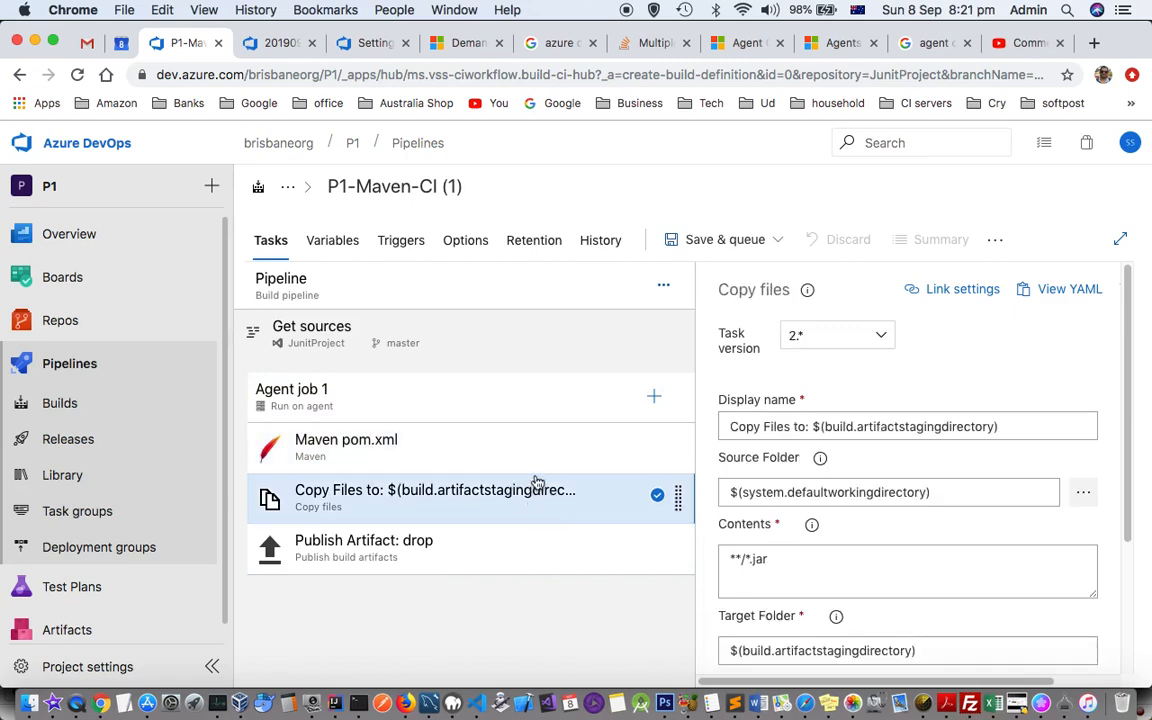
pyautogui.click(346, 447)
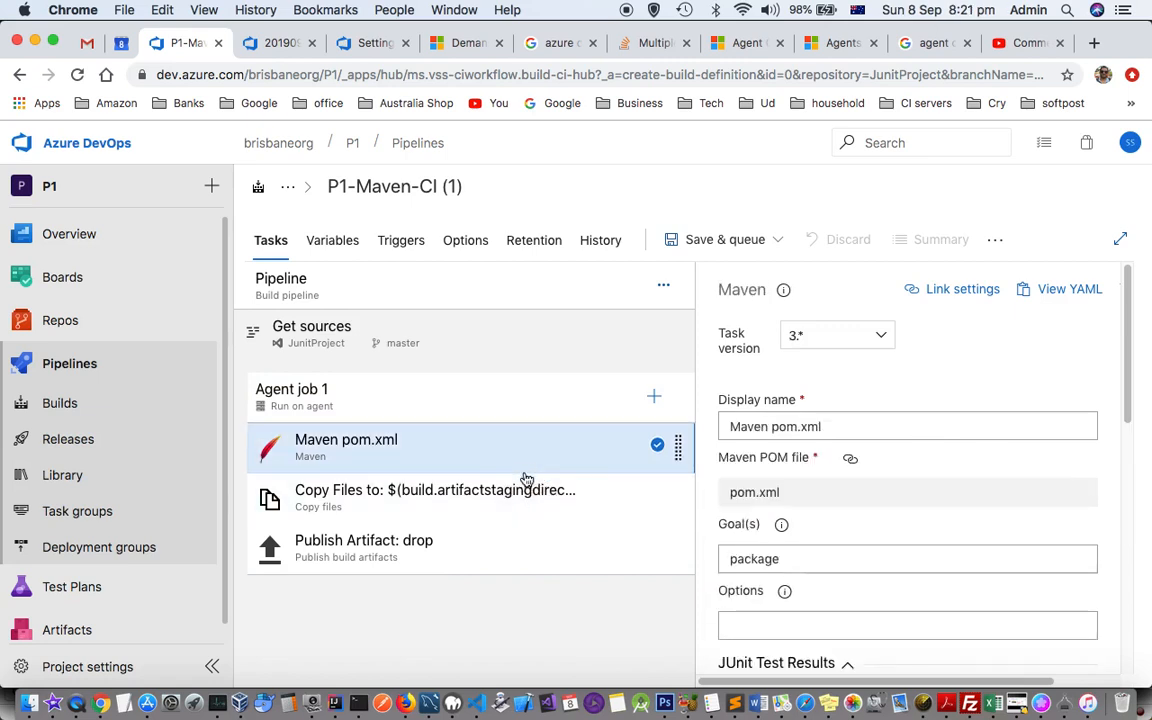
pyautogui.moveTo(528, 490)
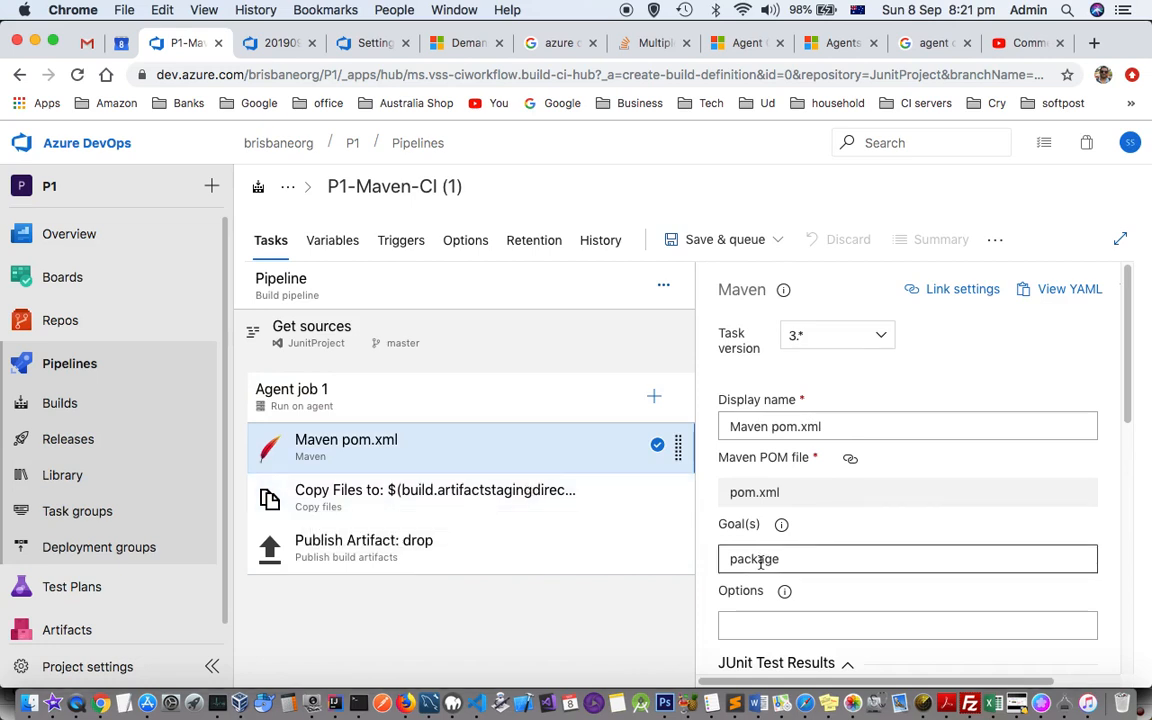
pyautogui.scroll(-3)
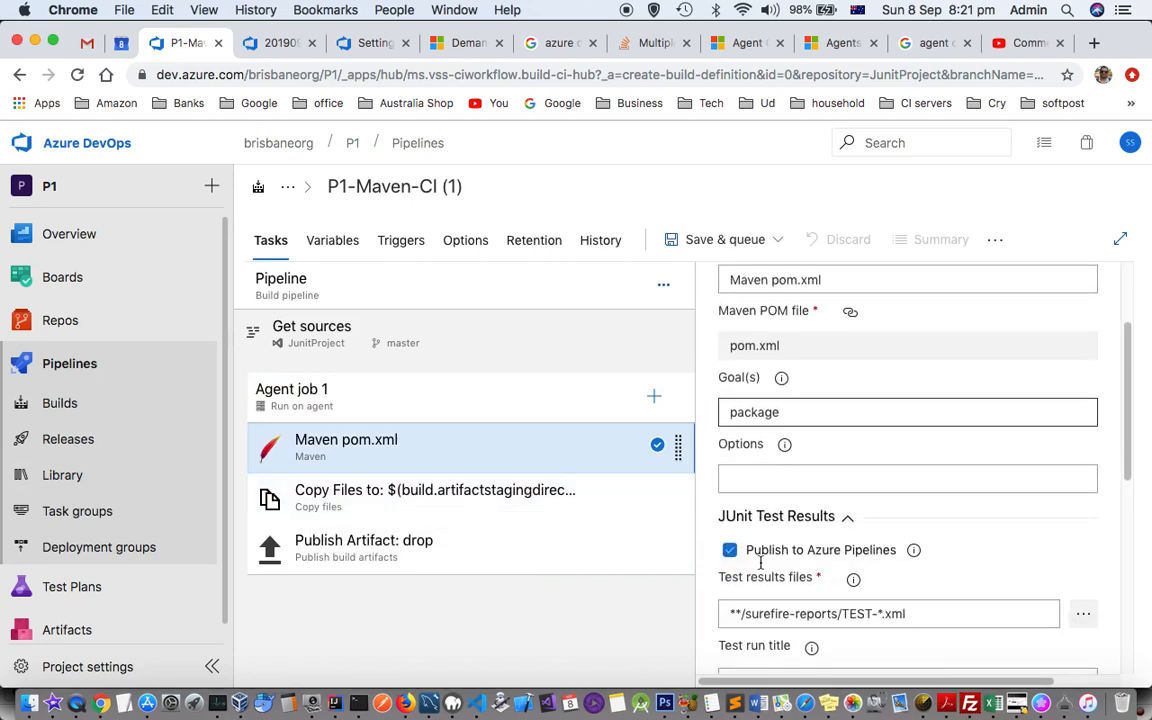
pyautogui.scroll(-3)
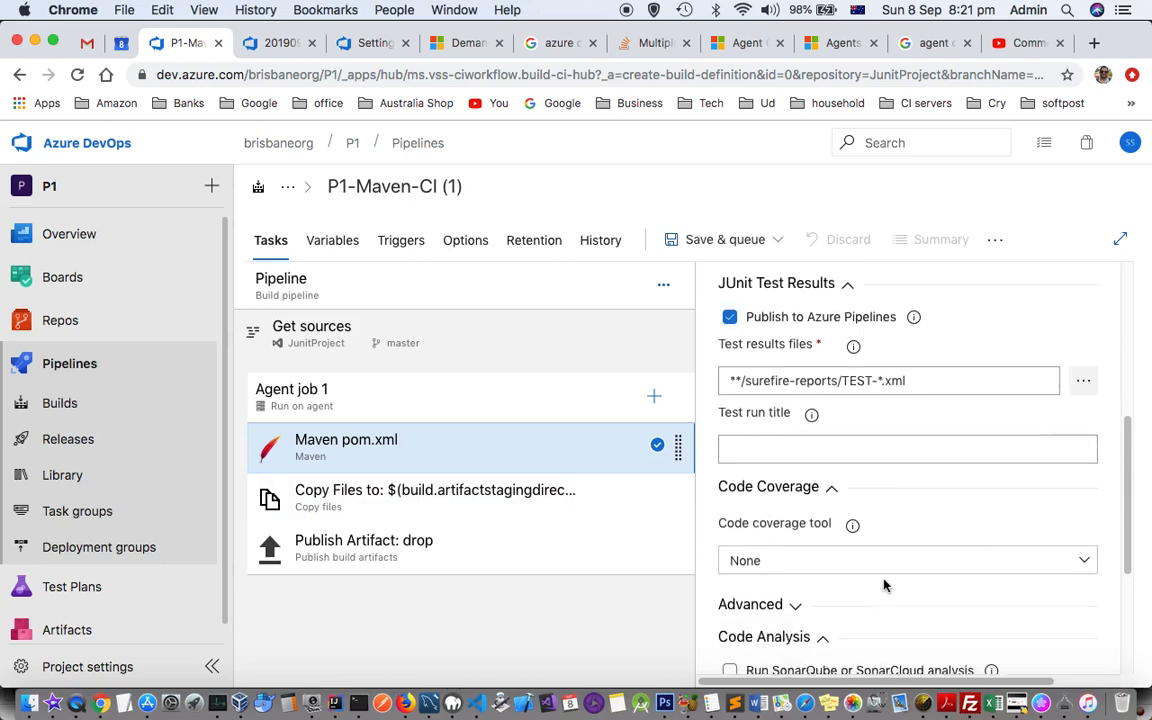
pyautogui.scroll(-3)
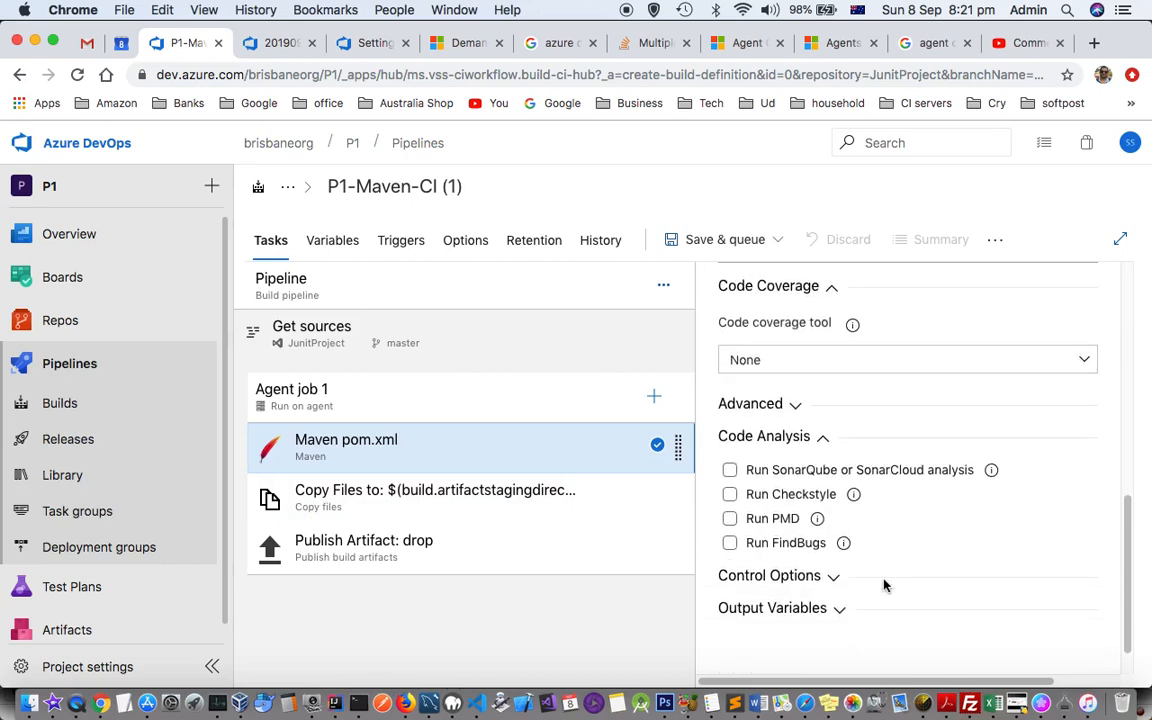
pyautogui.scroll(3)
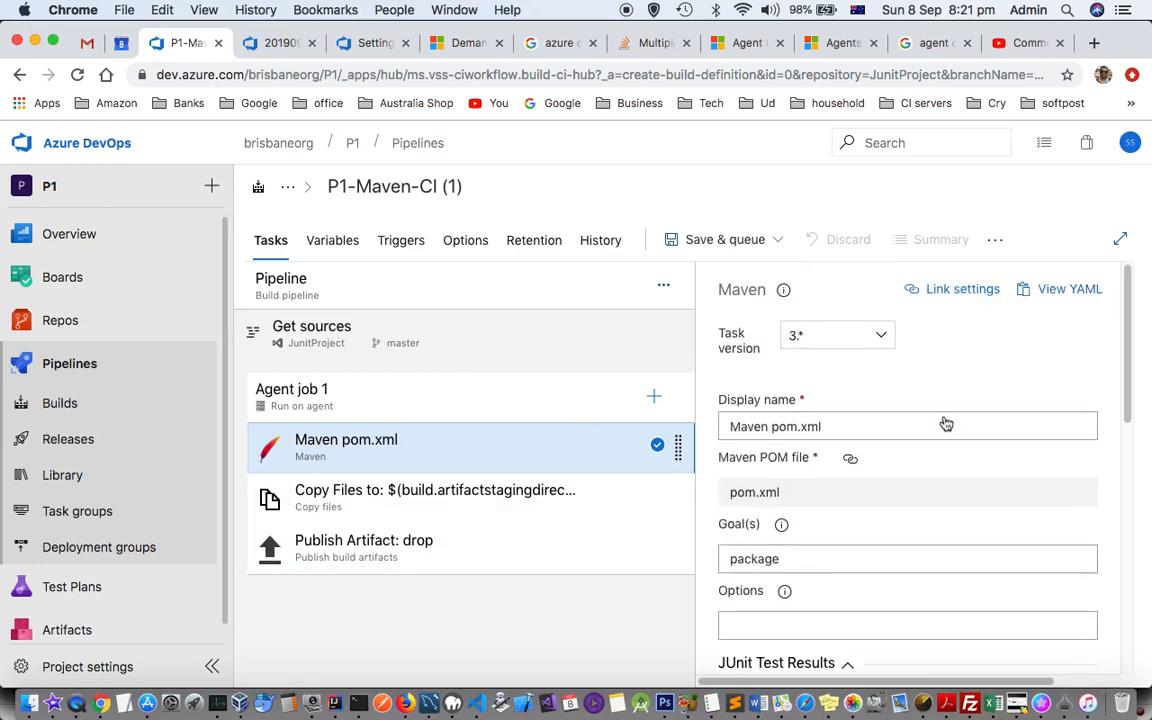
pyautogui.moveTo(393, 499)
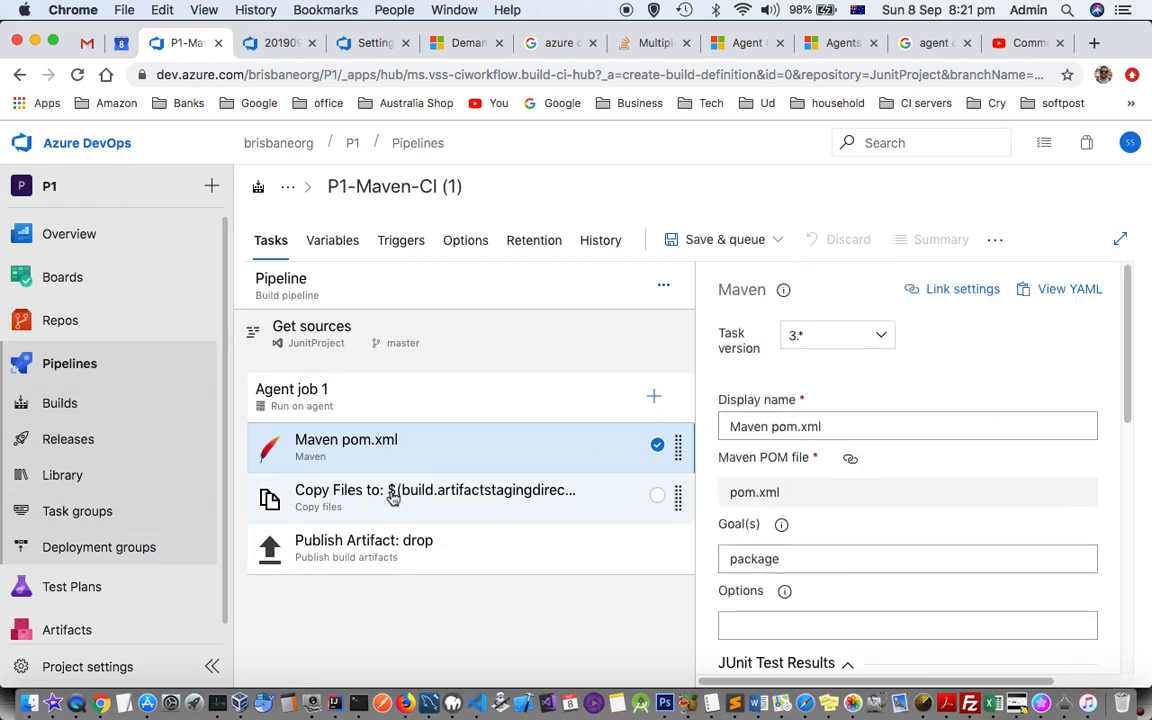
# Check Copy Files (**/*.jar) and Publish Artifact 'drop', then view pipeline variables.
pyautogui.click(435, 497)
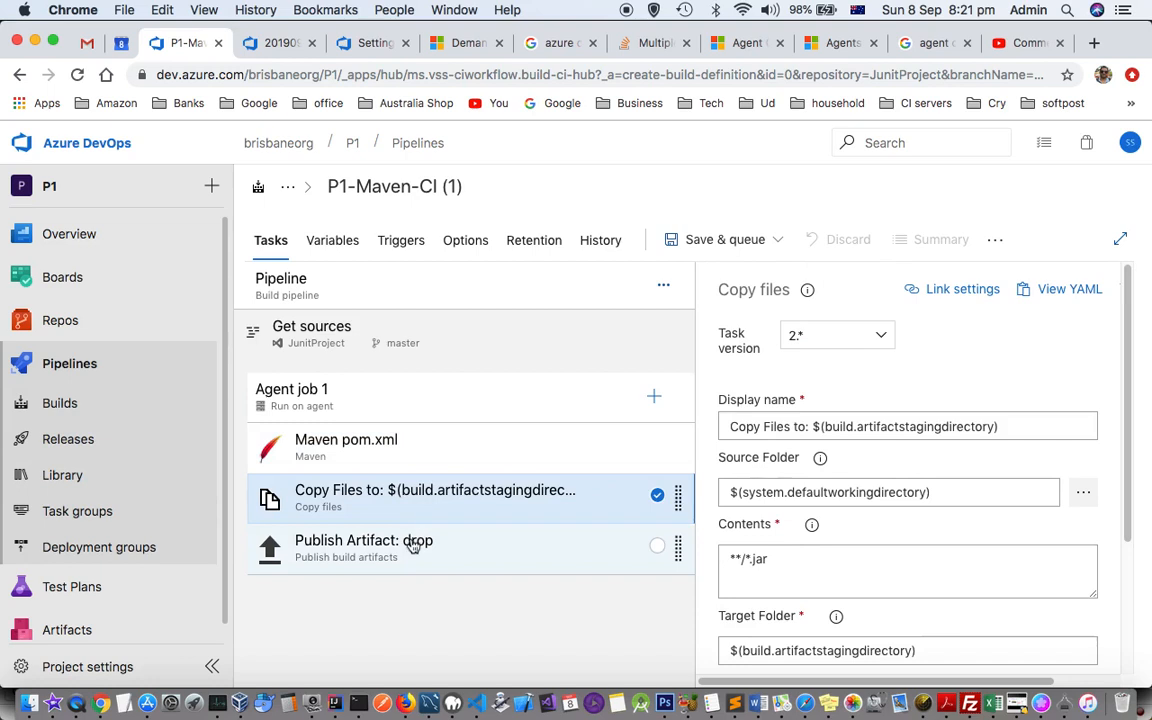
pyautogui.click(363, 548)
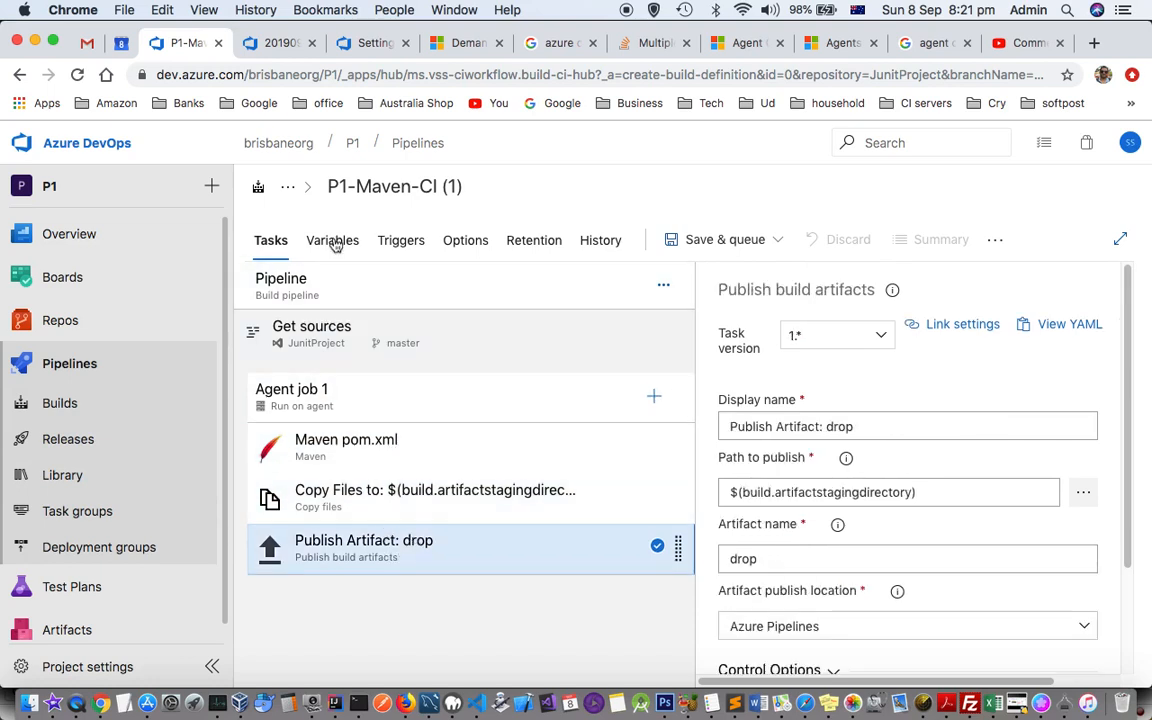
pyautogui.click(332, 240)
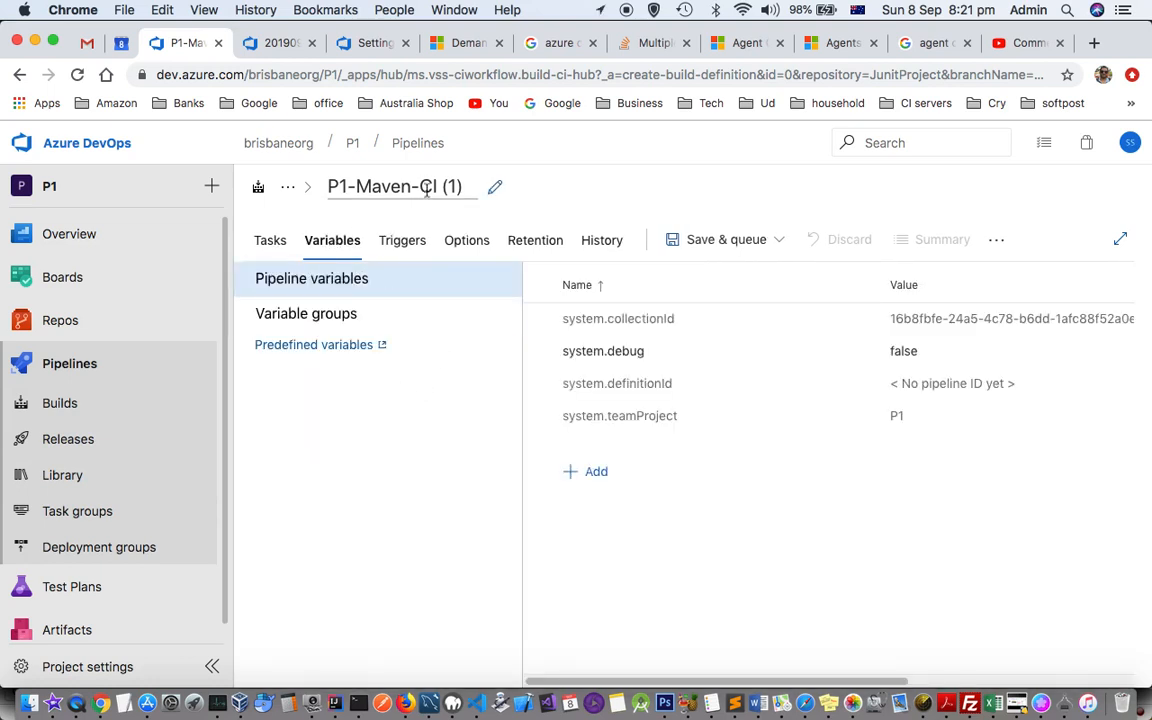
# Enable continuous integration for JunitProject with the master branch filter.
pyautogui.click(401, 240)
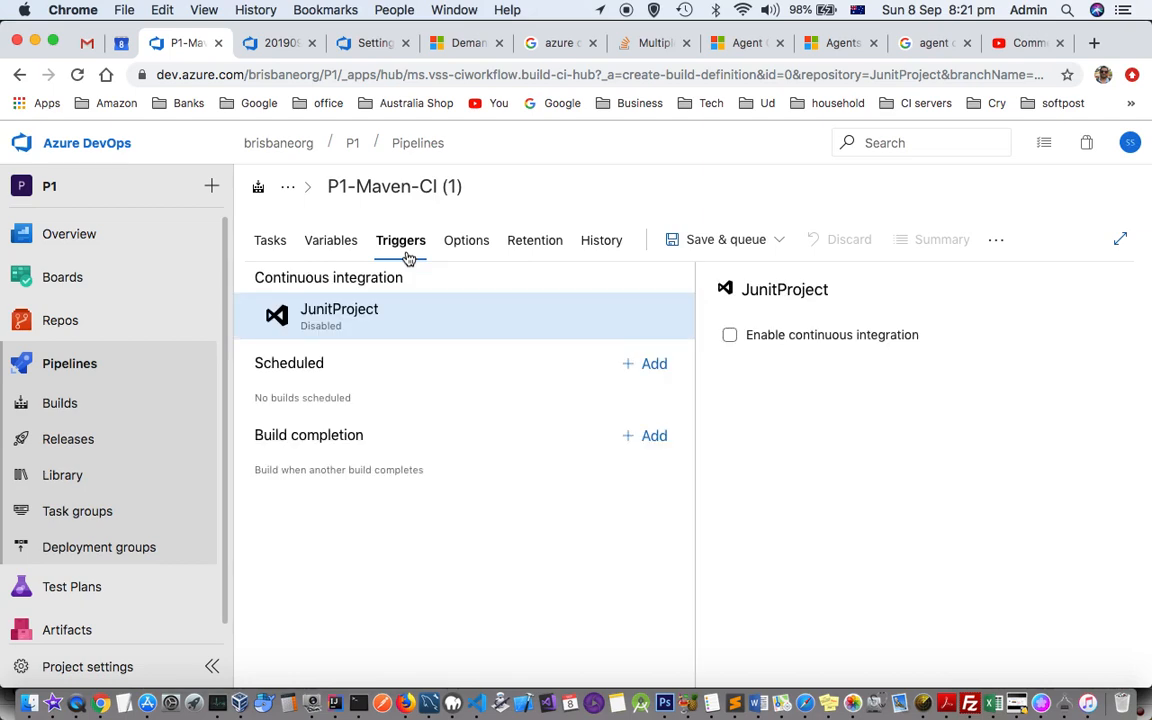
pyautogui.moveTo(775, 336)
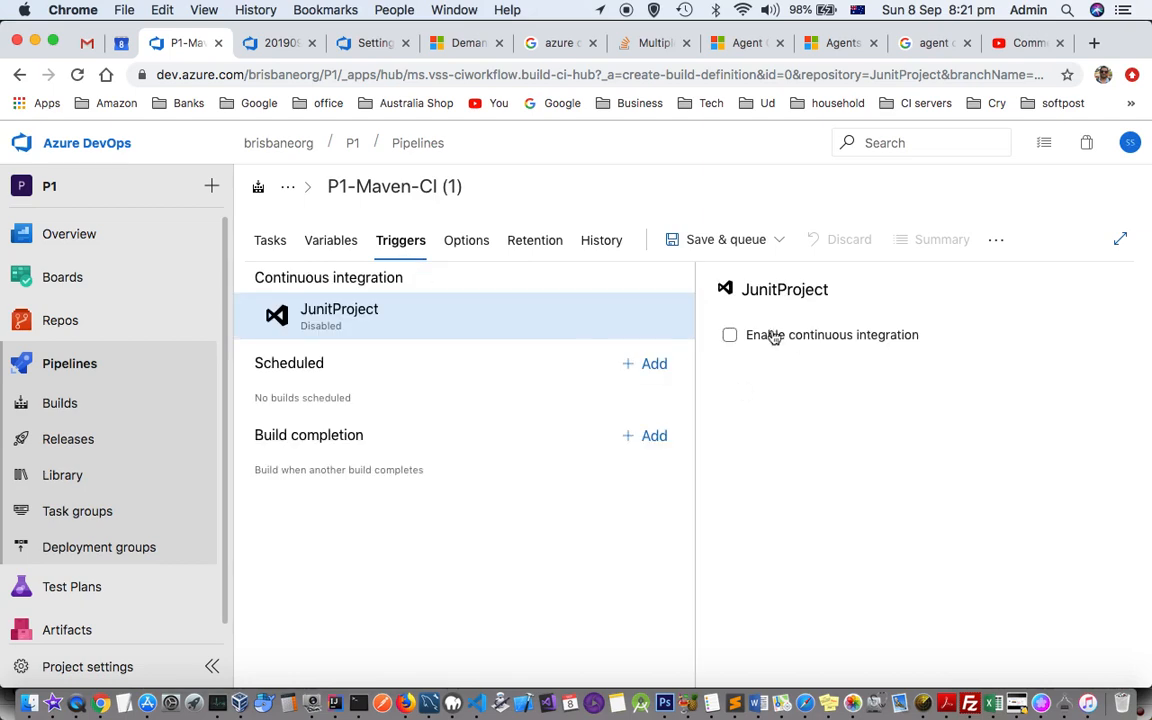
pyautogui.click(729, 335)
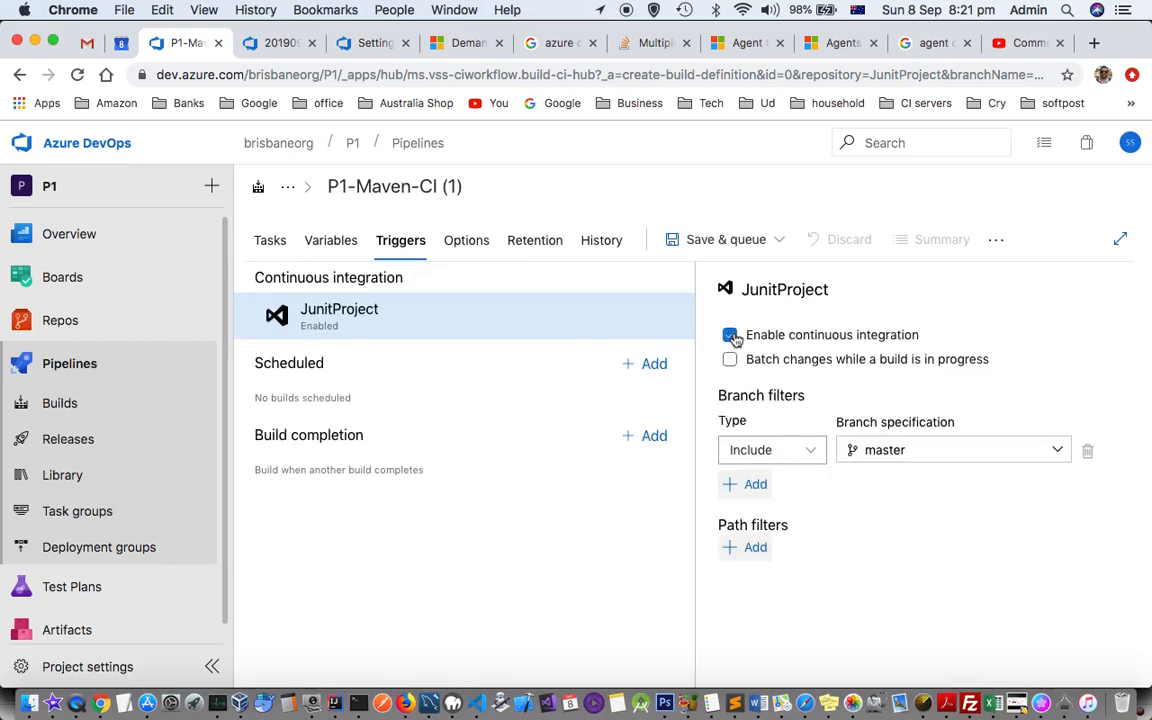
pyautogui.click(729, 334)
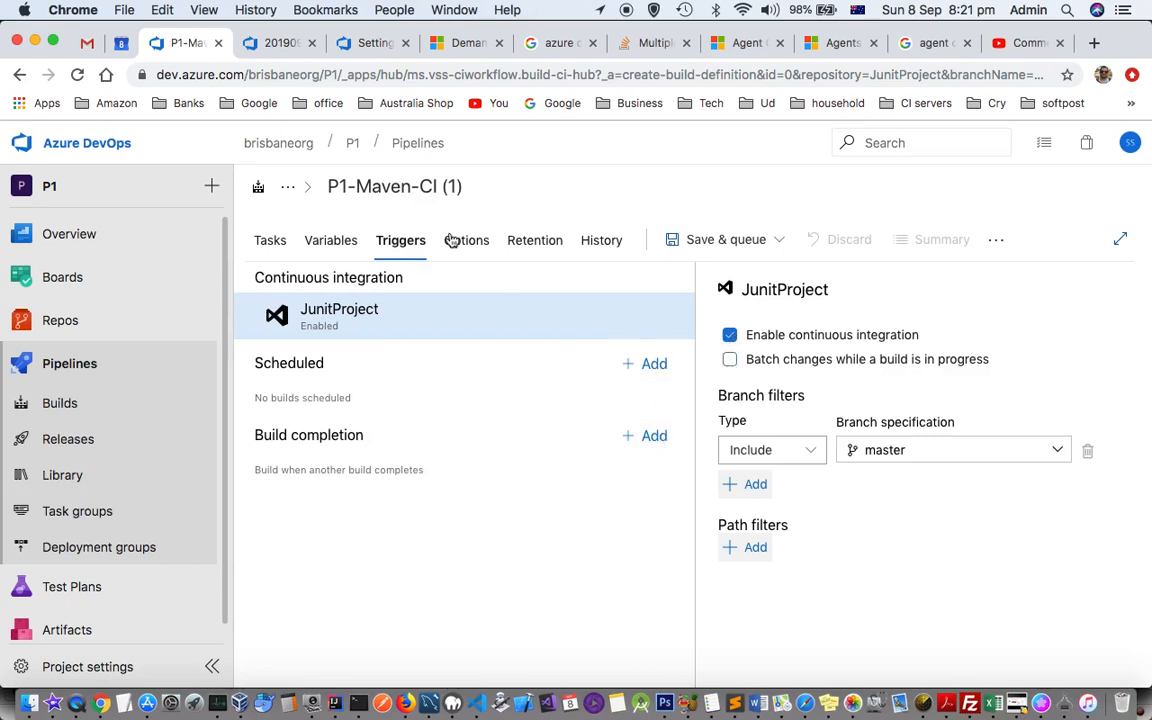
# Review the pipeline's Options and History tabs.
pyautogui.click(465, 240)
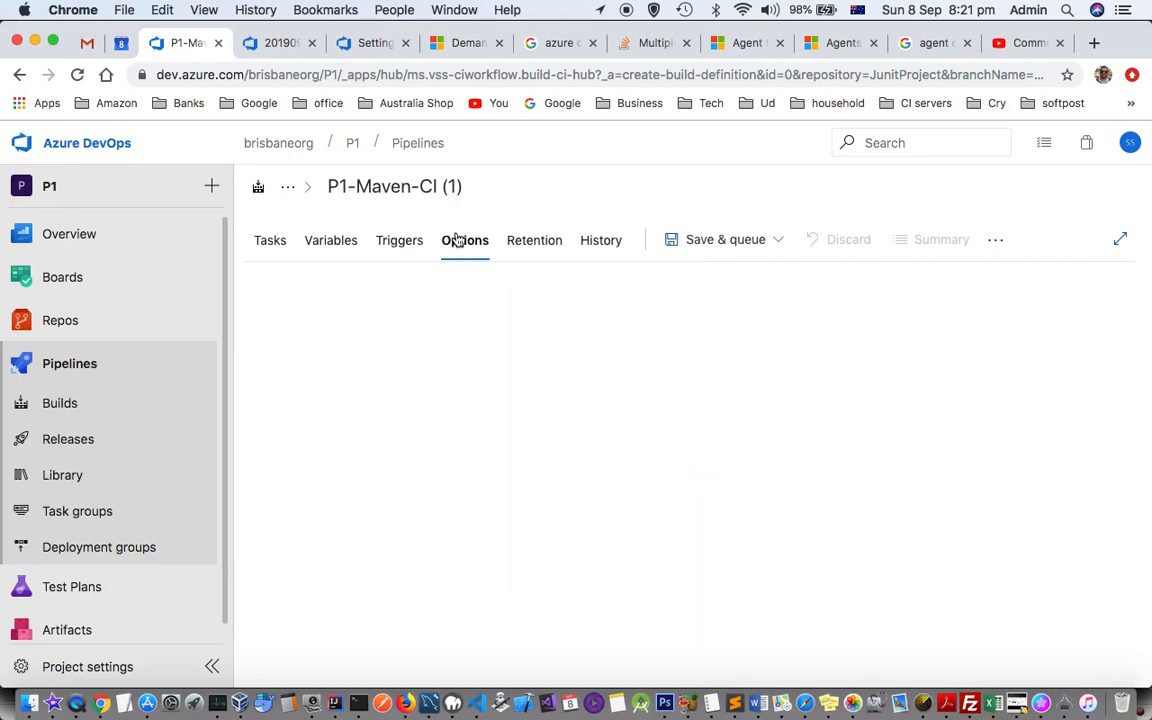
pyautogui.click(465, 240)
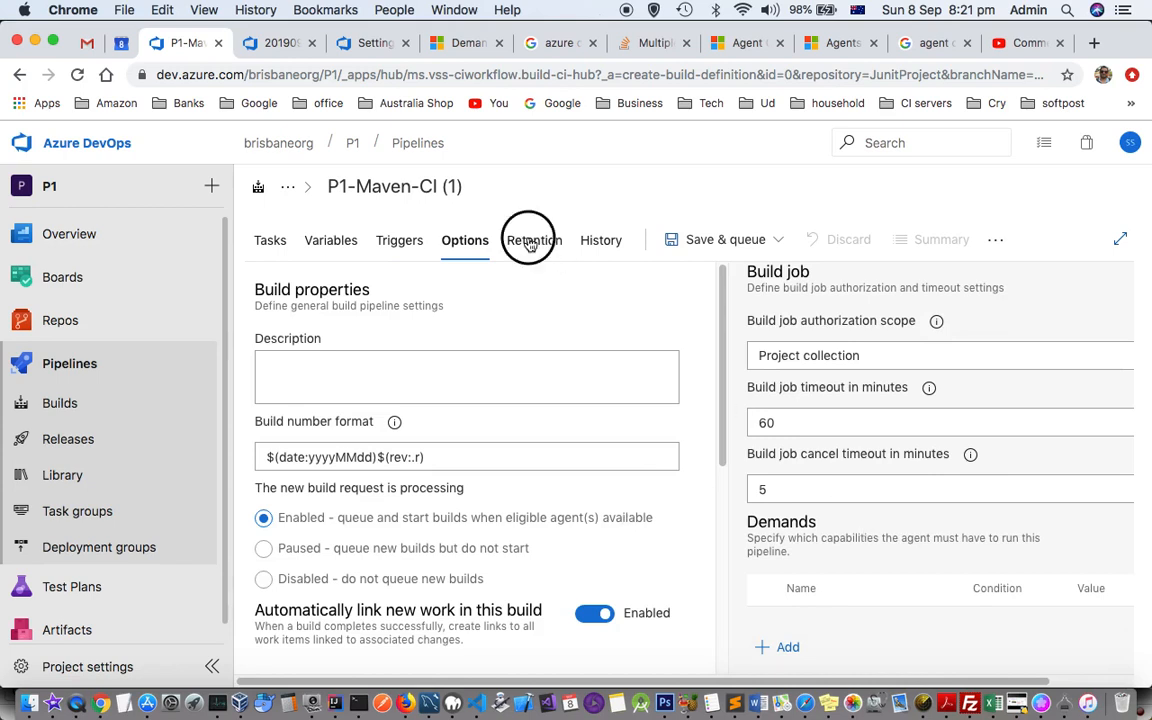
pyautogui.click(600, 240)
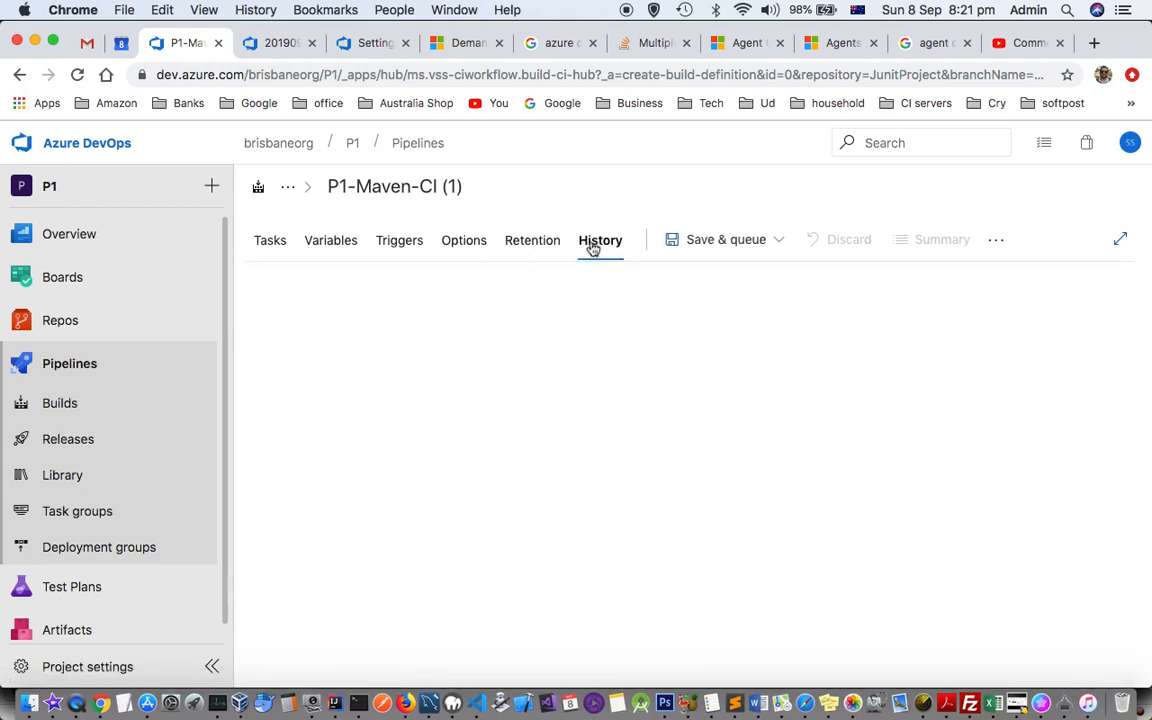
pyautogui.click(779, 239)
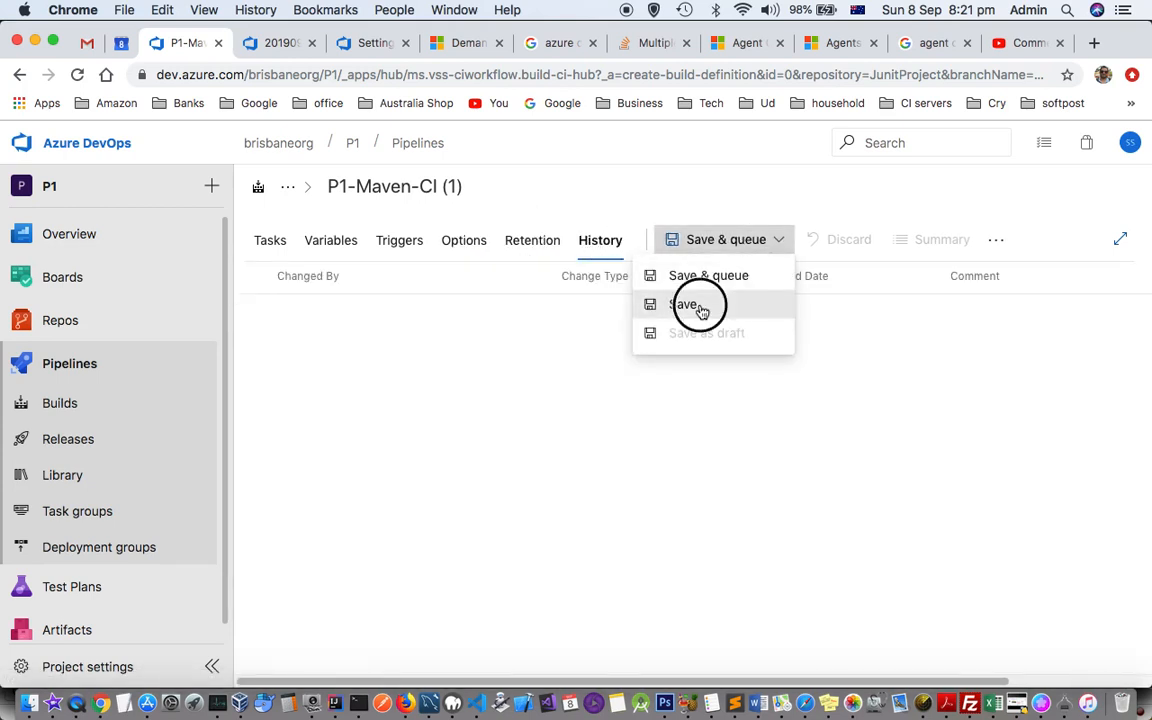
# Save P1-Maven-CI (1) to the root folder \ and return to the Builds list.
pyautogui.click(687, 304)
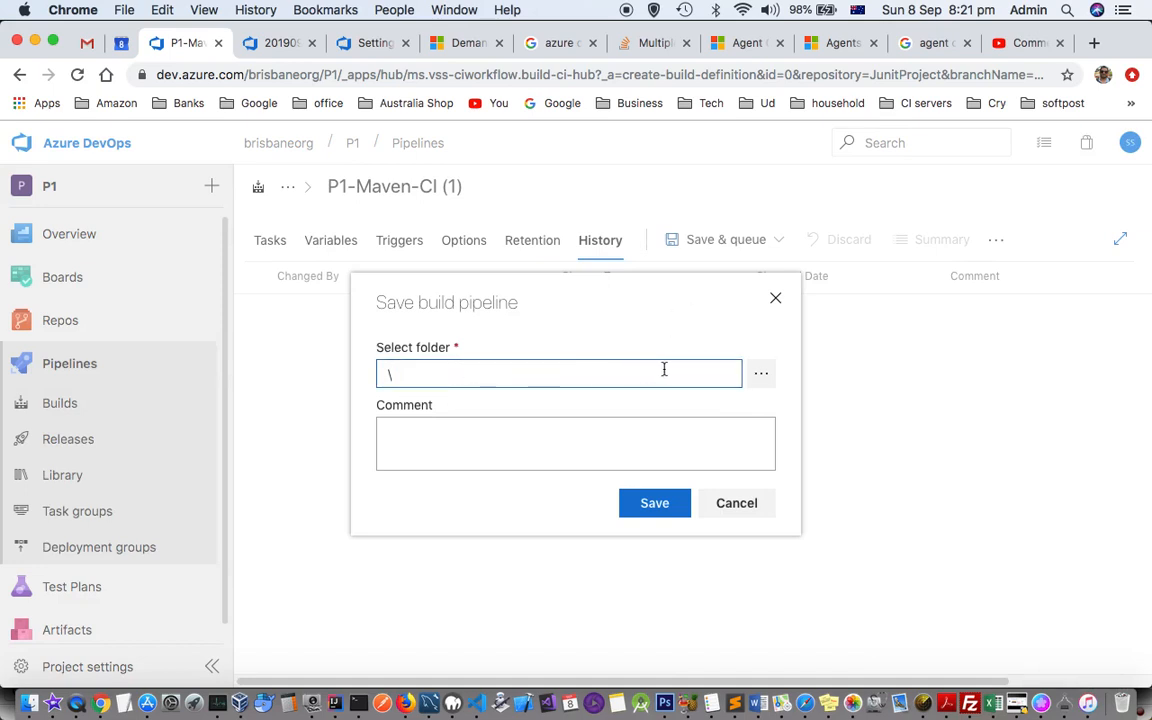
pyautogui.click(761, 373)
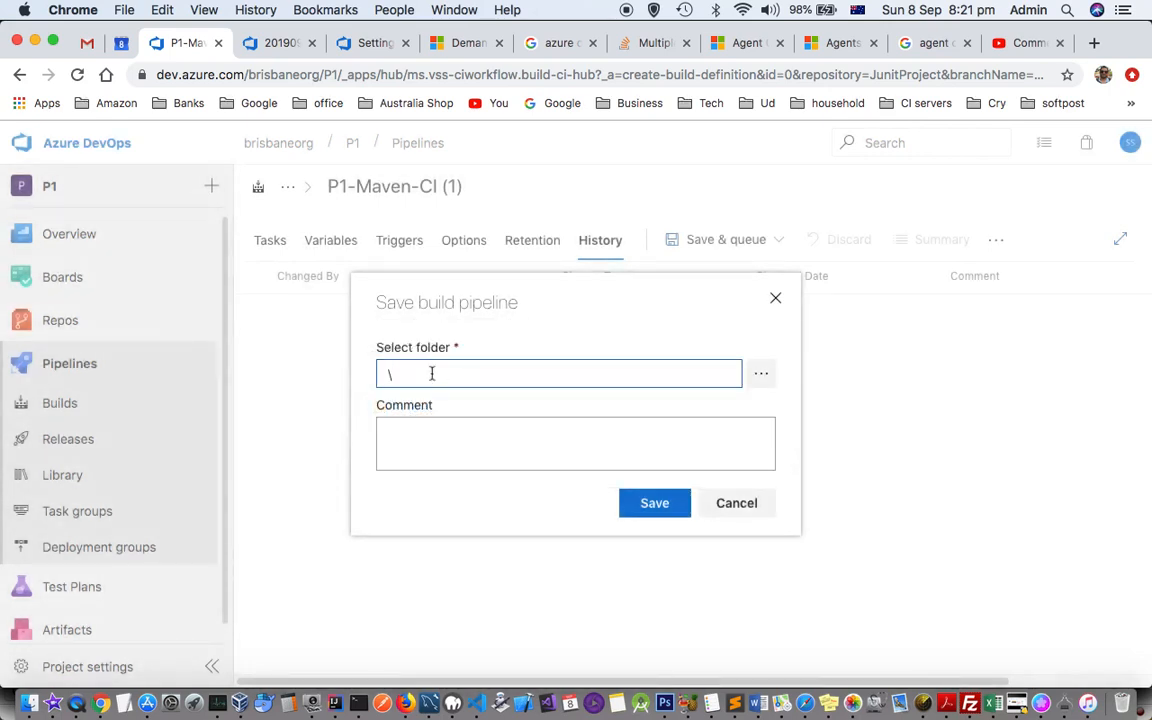
pyautogui.click(654, 503)
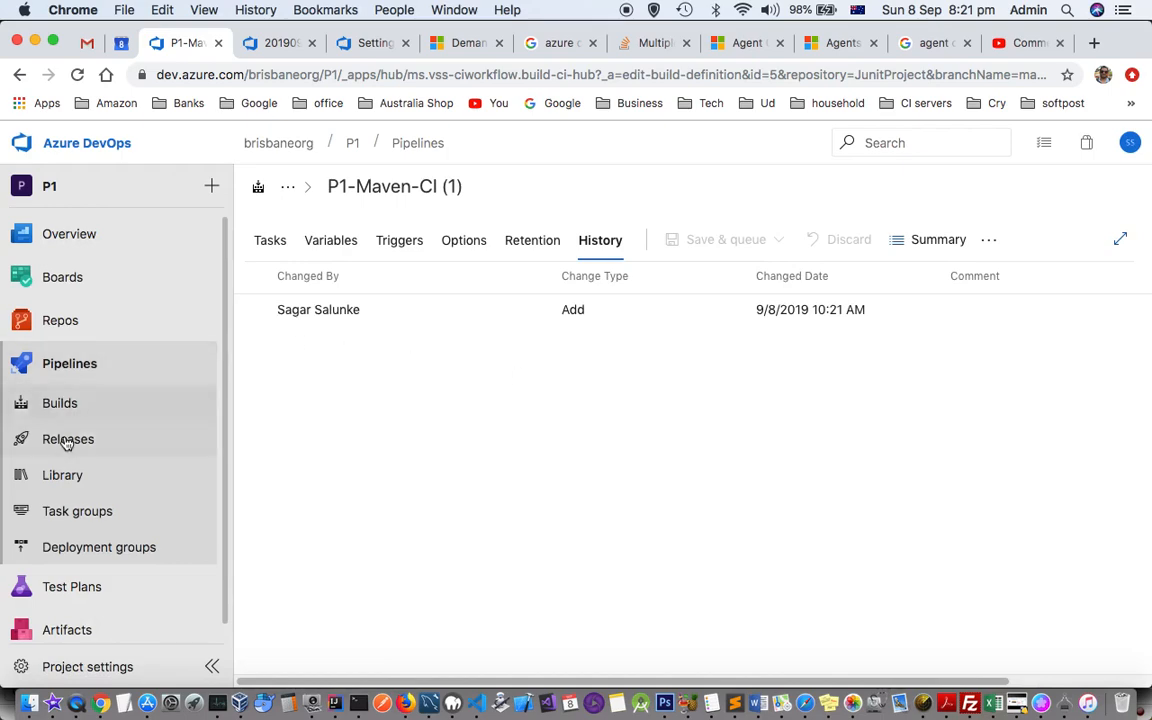
pyautogui.click(60, 403)
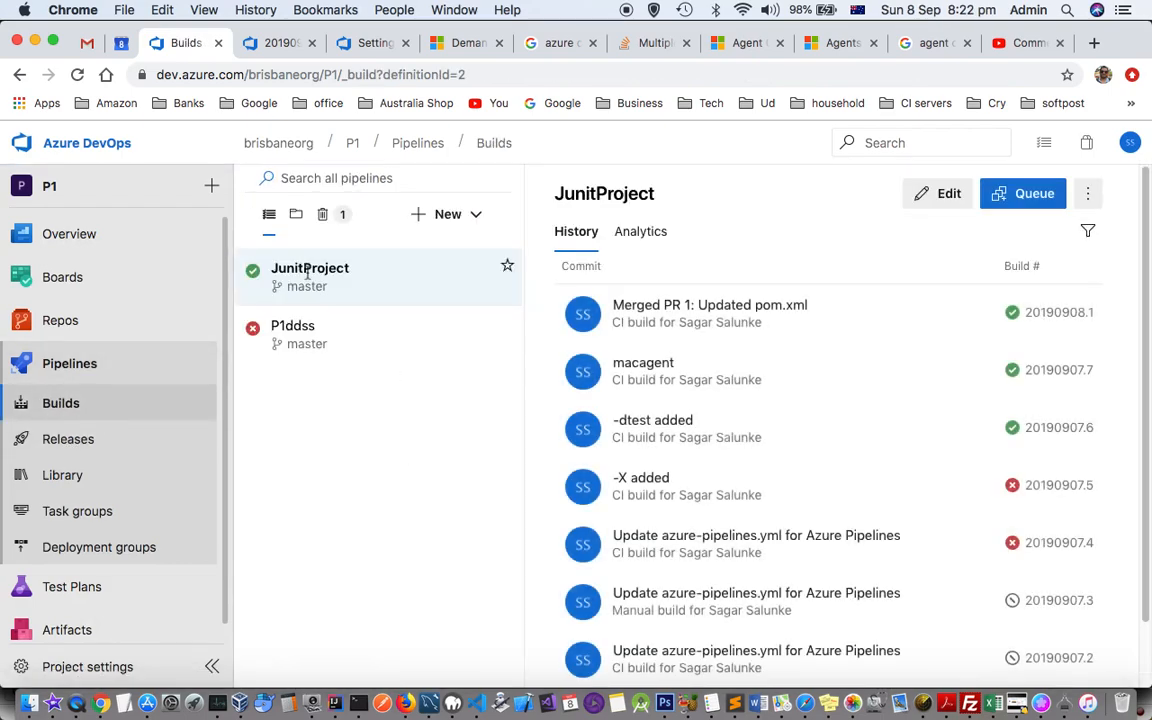
pyautogui.click(296, 214)
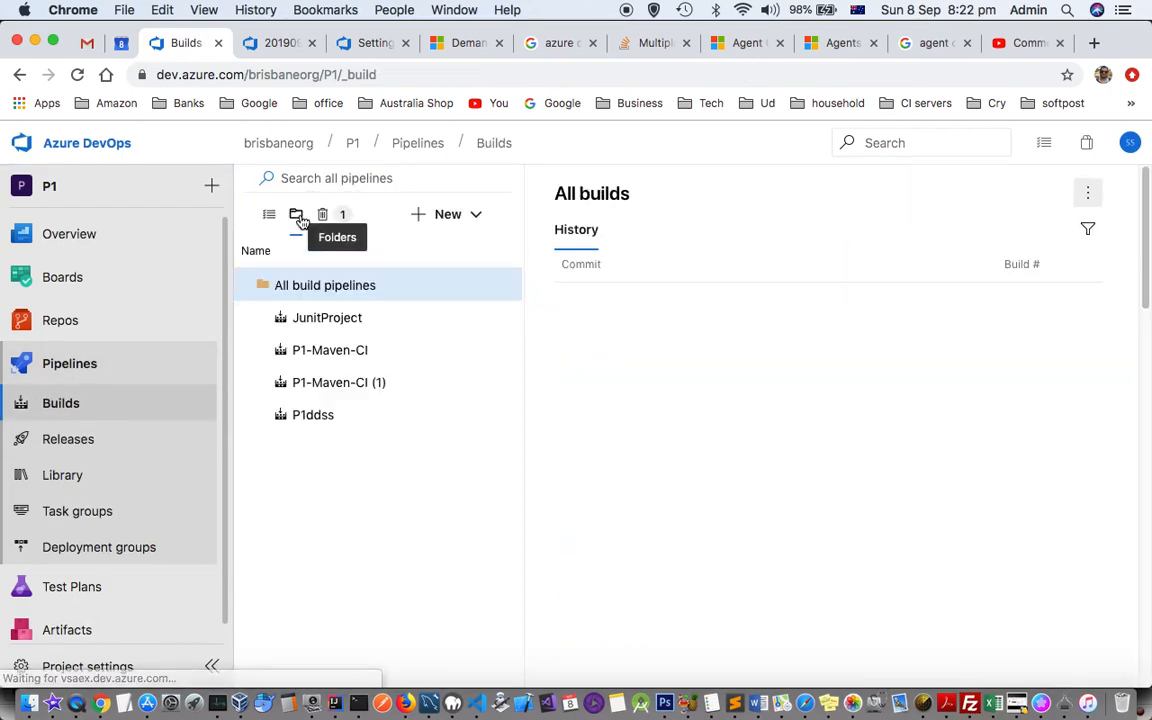
pyautogui.click(338, 382)
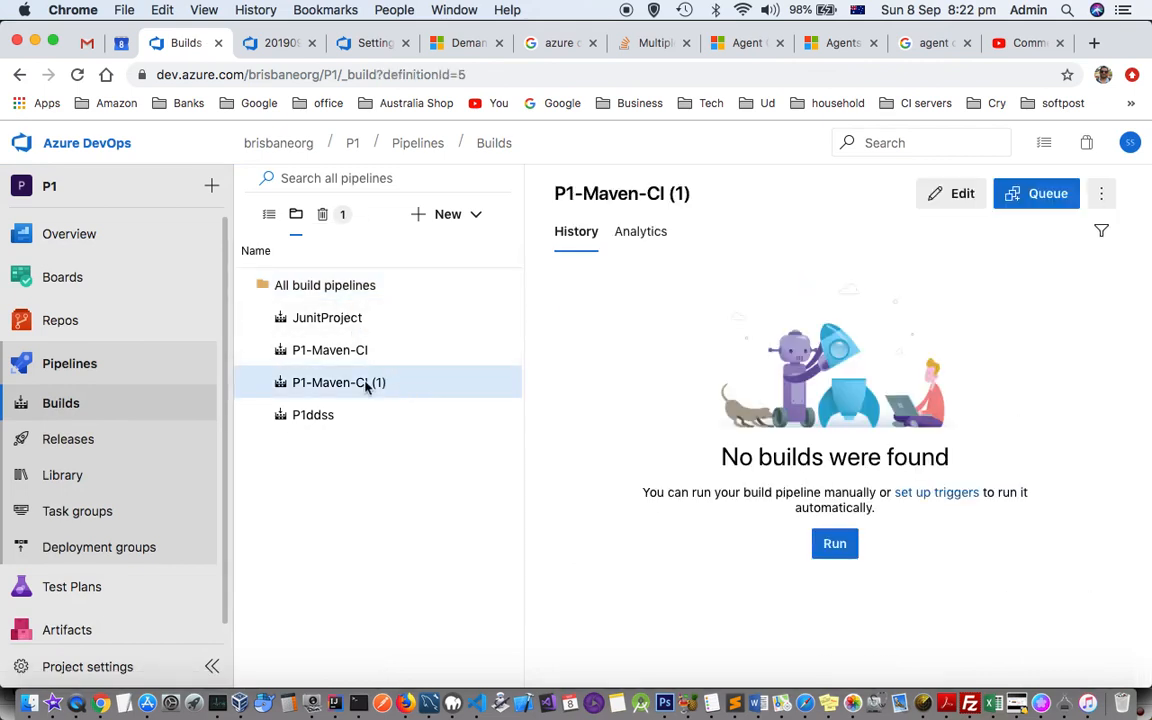
pyautogui.moveTo(962, 193)
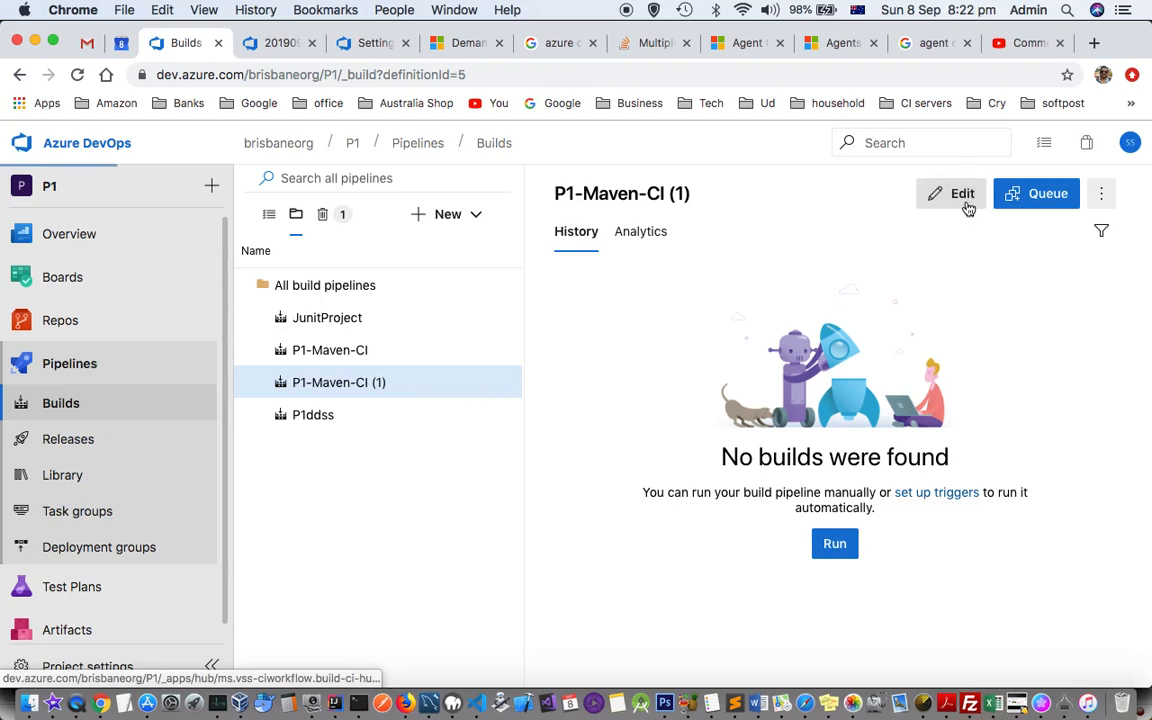
pyautogui.click(962, 193)
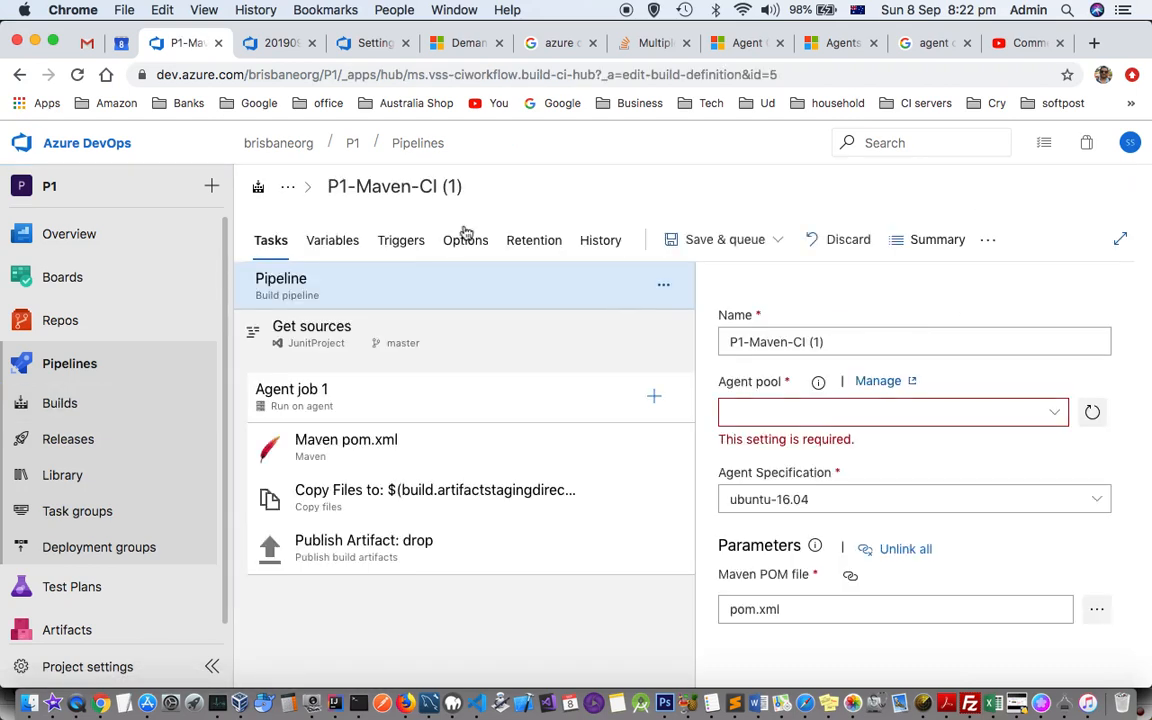
pyautogui.click(890, 412)
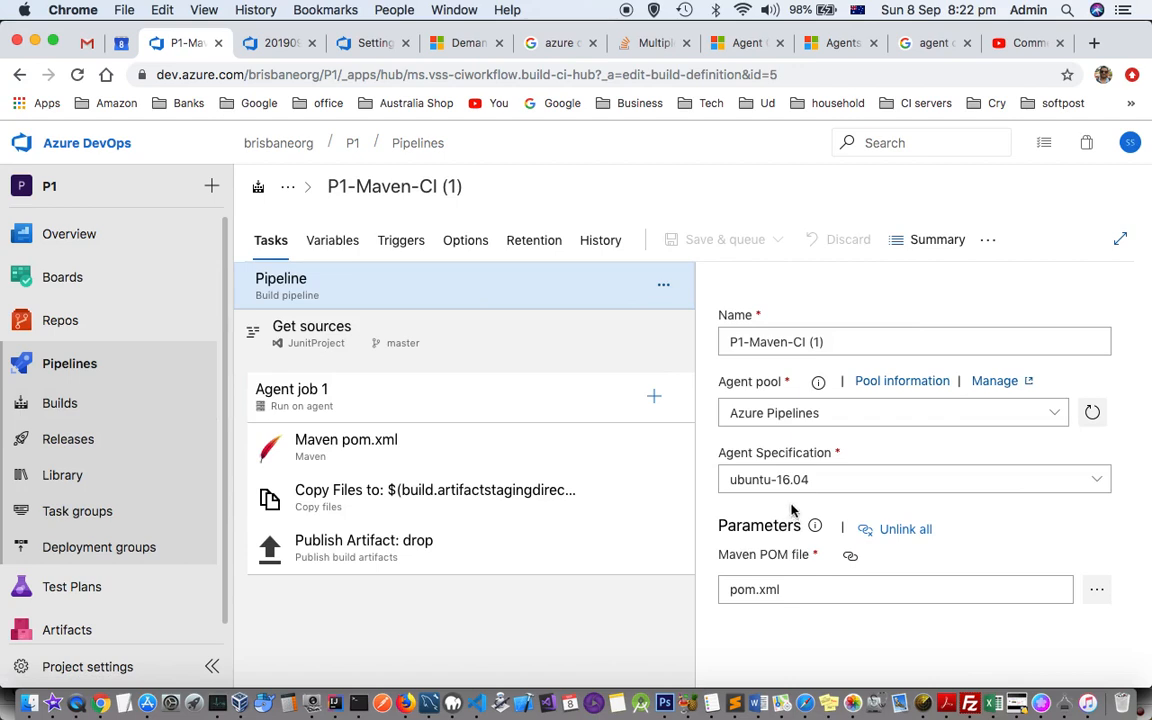
pyautogui.moveTo(231, 261)
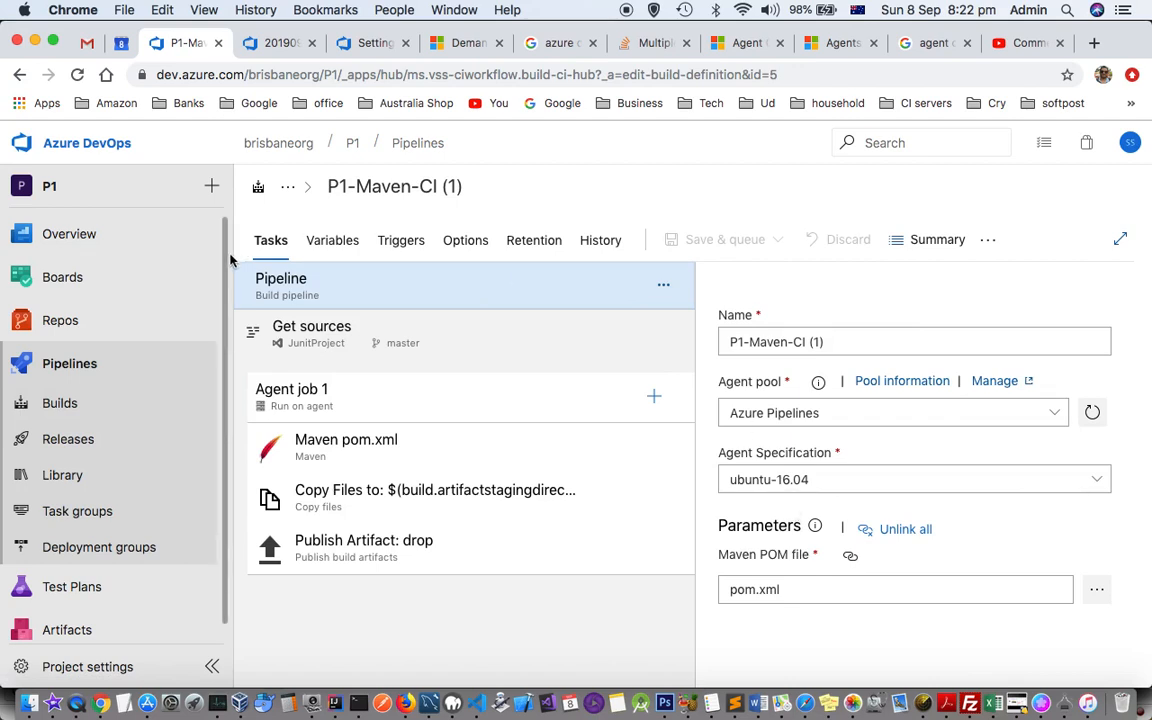
pyautogui.moveTo(599, 422)
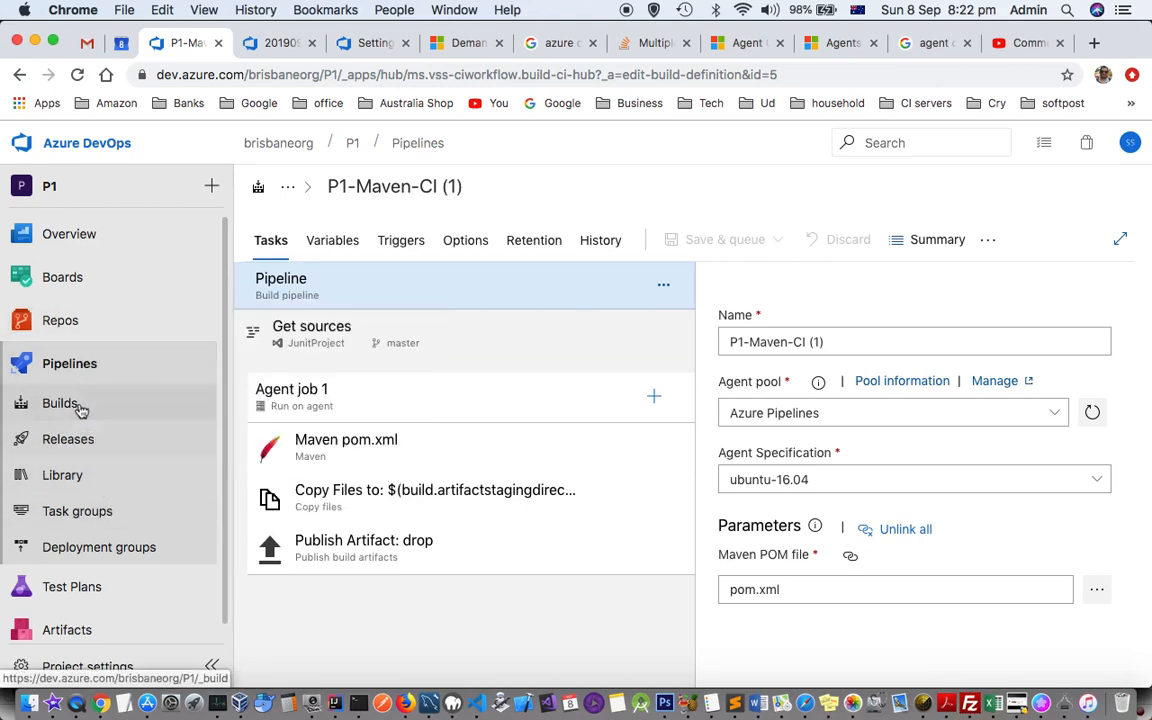
pyautogui.click(61, 403)
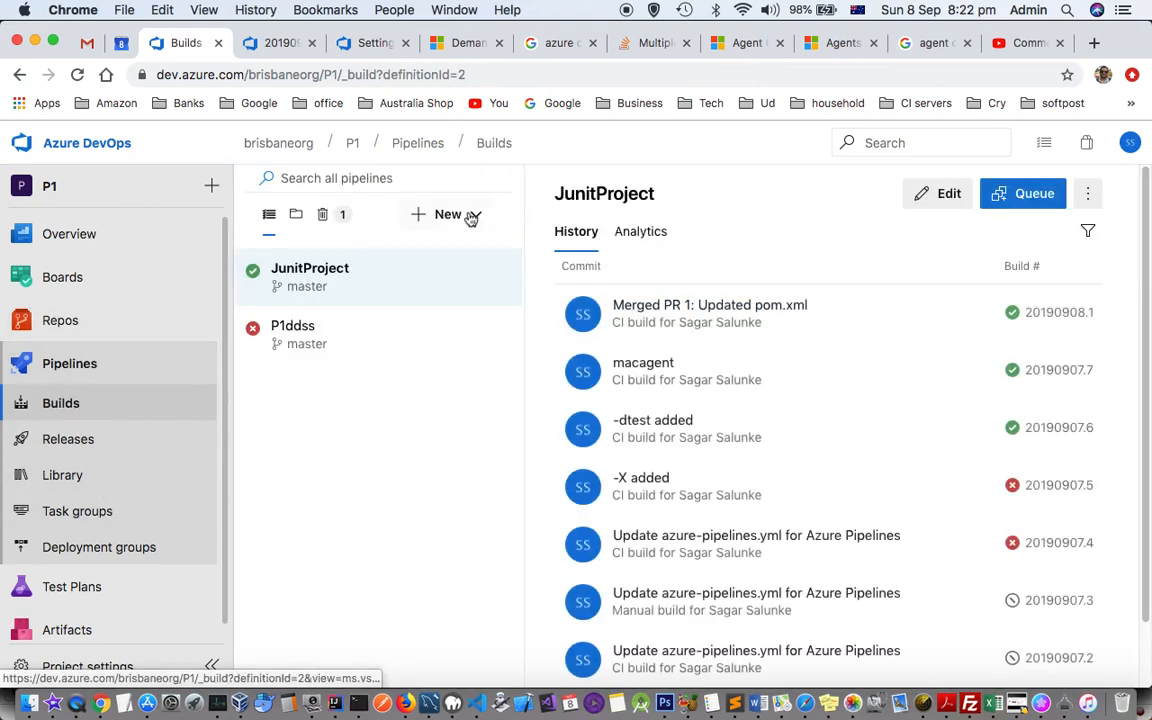
# Create a new YAML pipeline from the Azure Repos repository using the Maven template.
pyautogui.click(447, 213)
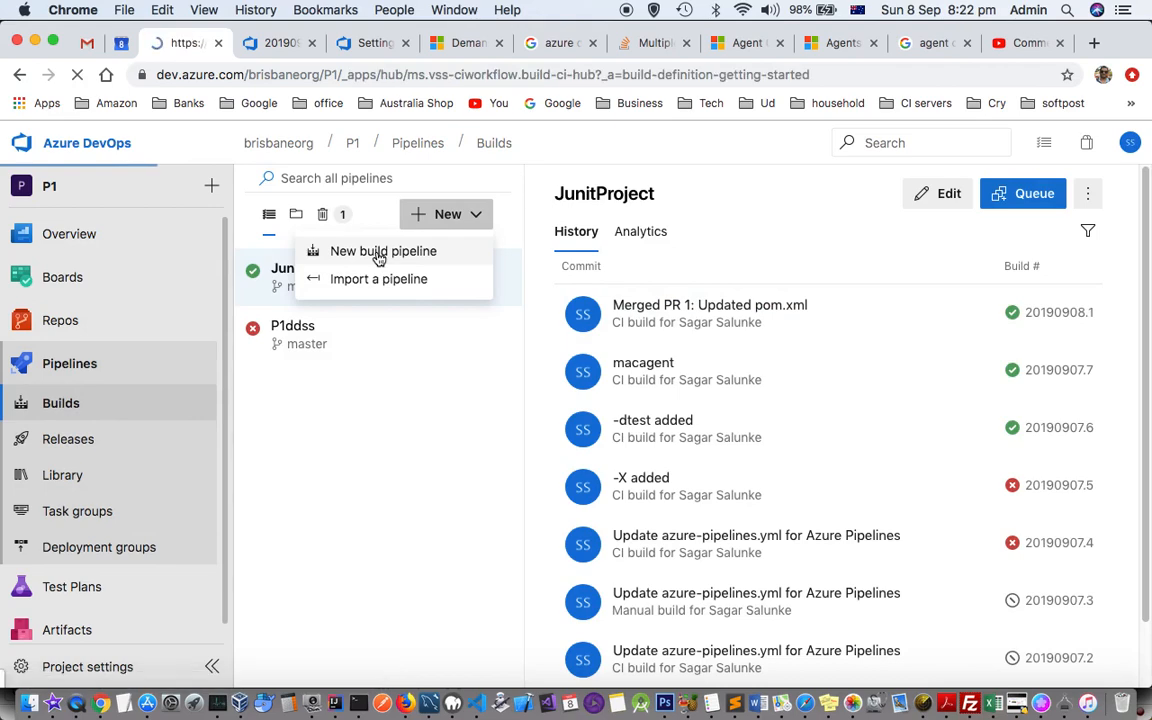
pyautogui.click(383, 251)
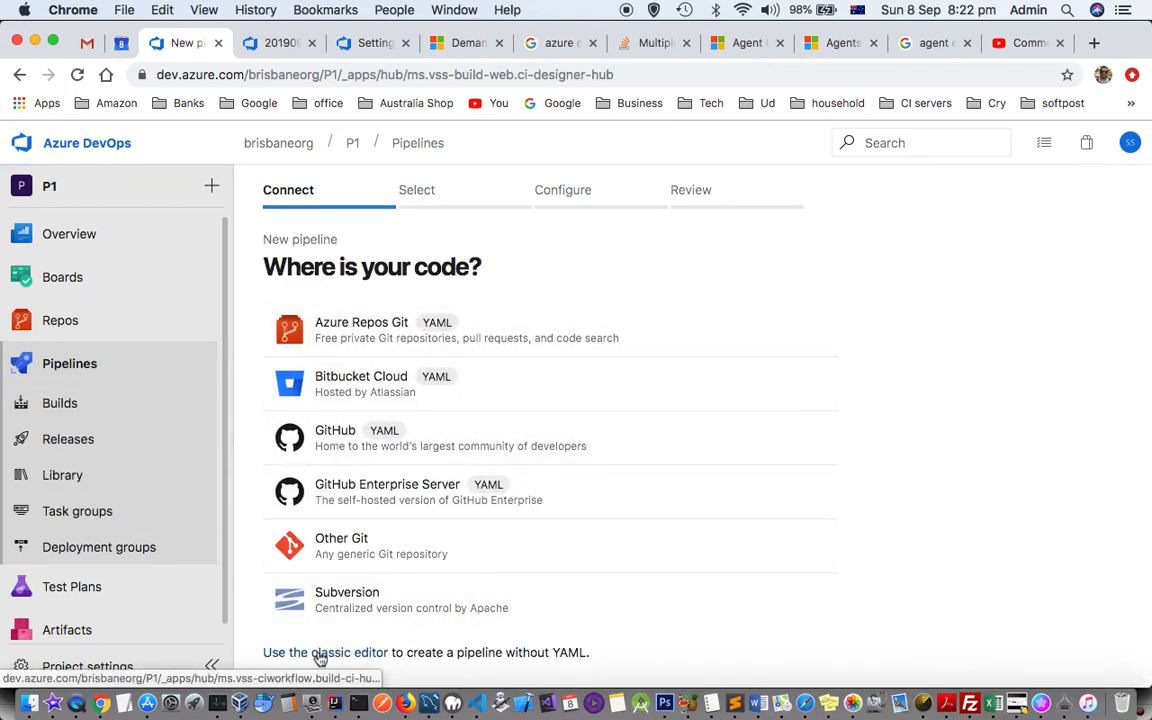
pyautogui.moveTo(880, 338)
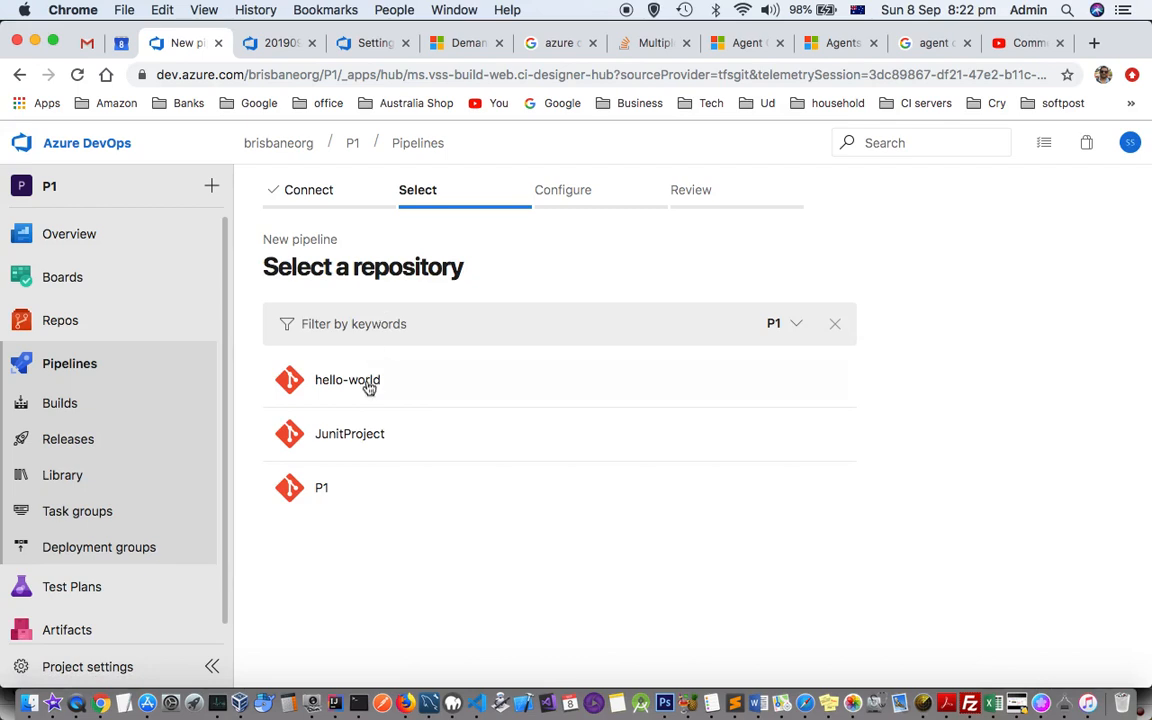
pyautogui.click(347, 379)
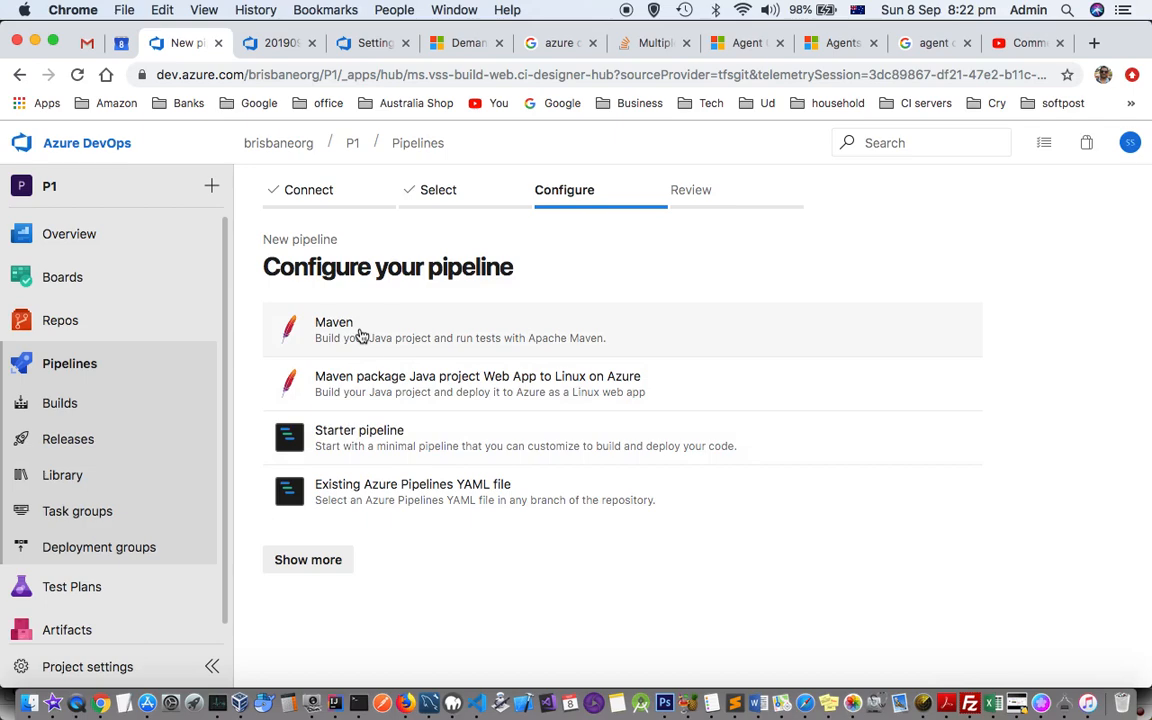
pyautogui.click(333, 330)
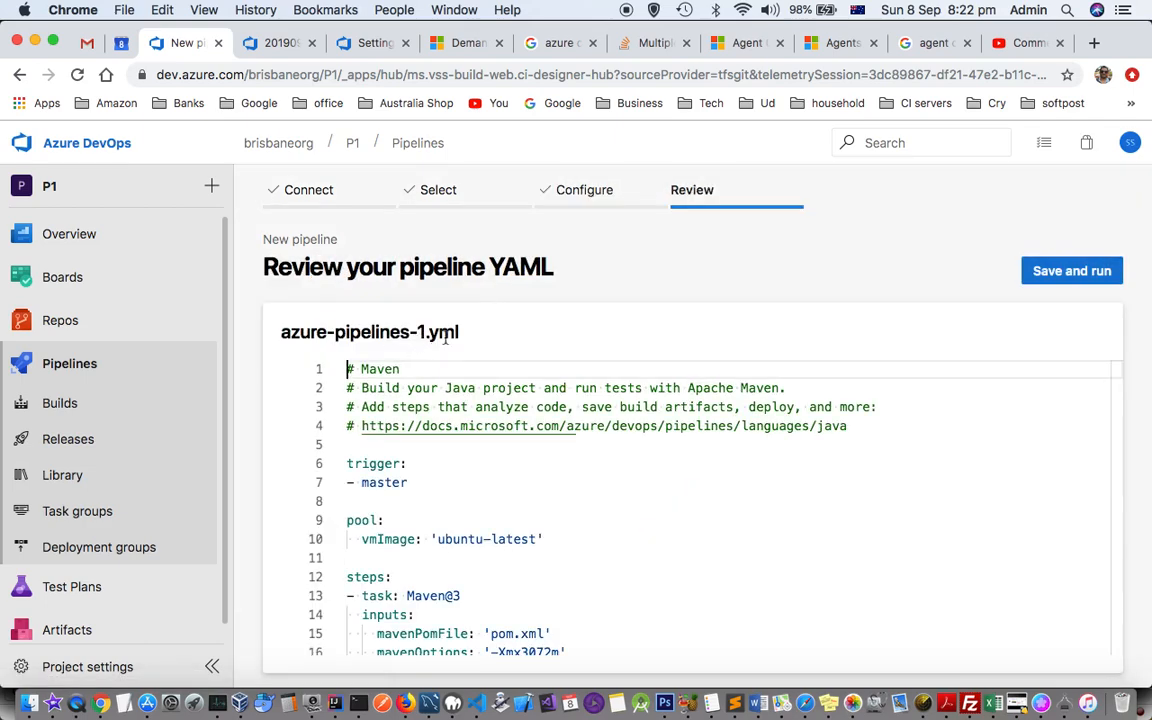
pyautogui.scroll(-3)
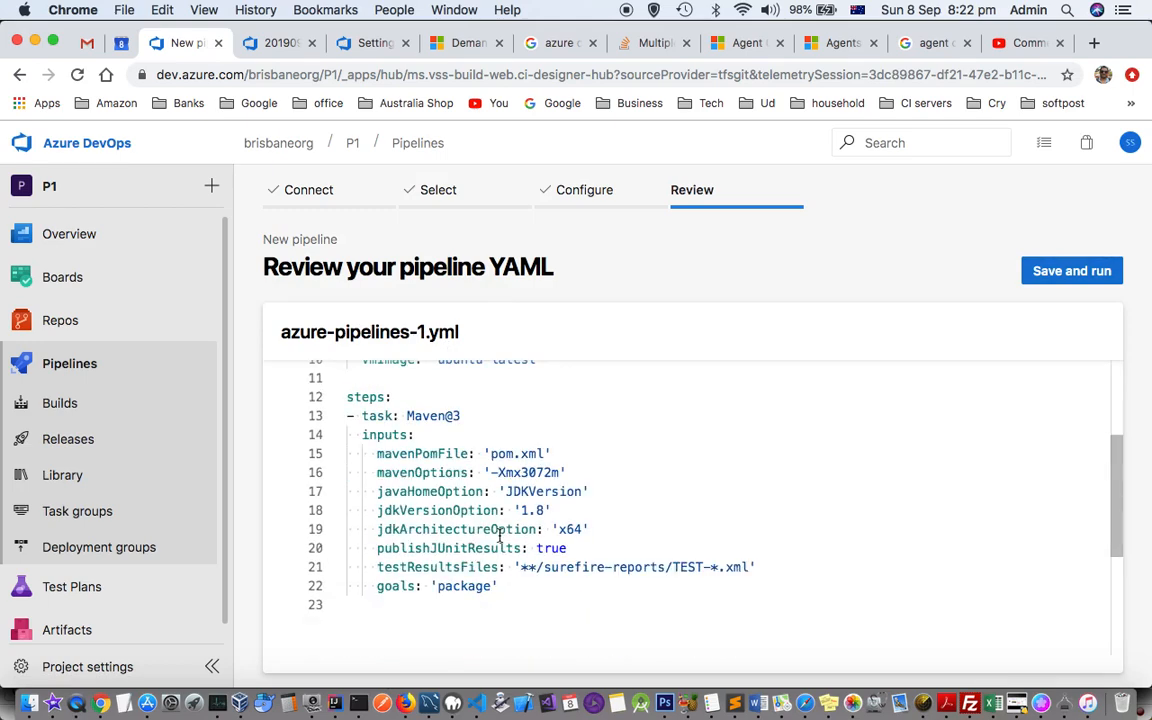
pyautogui.scroll(3)
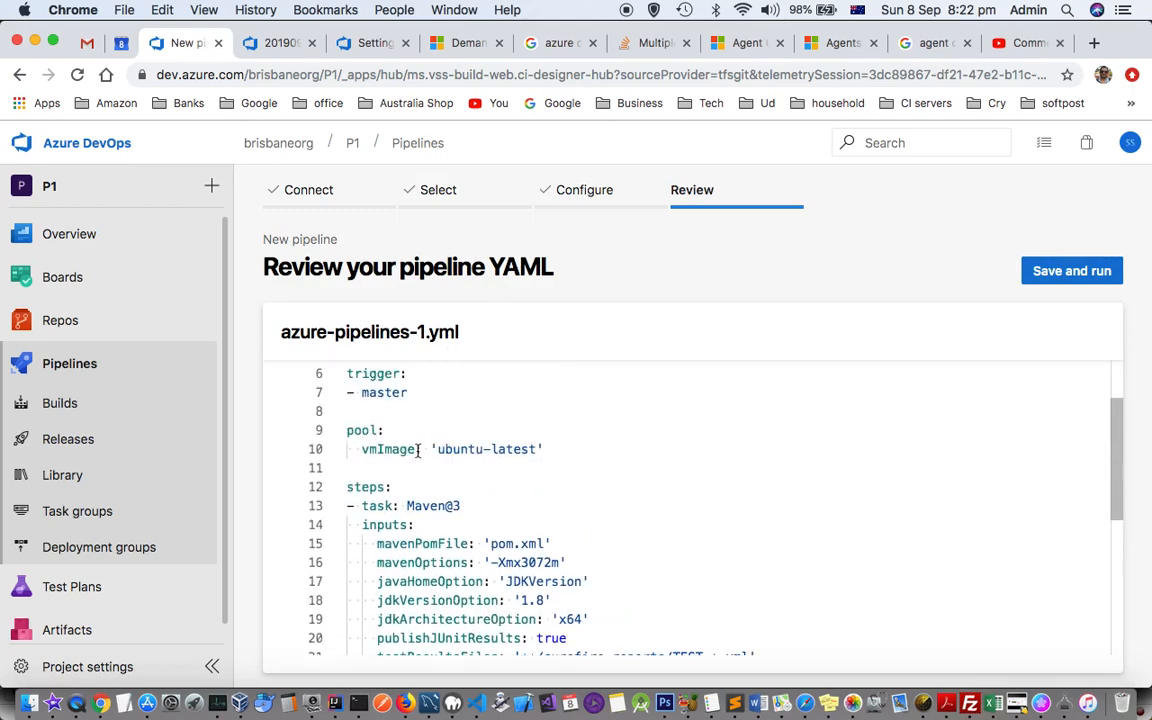
pyautogui.scroll(-3)
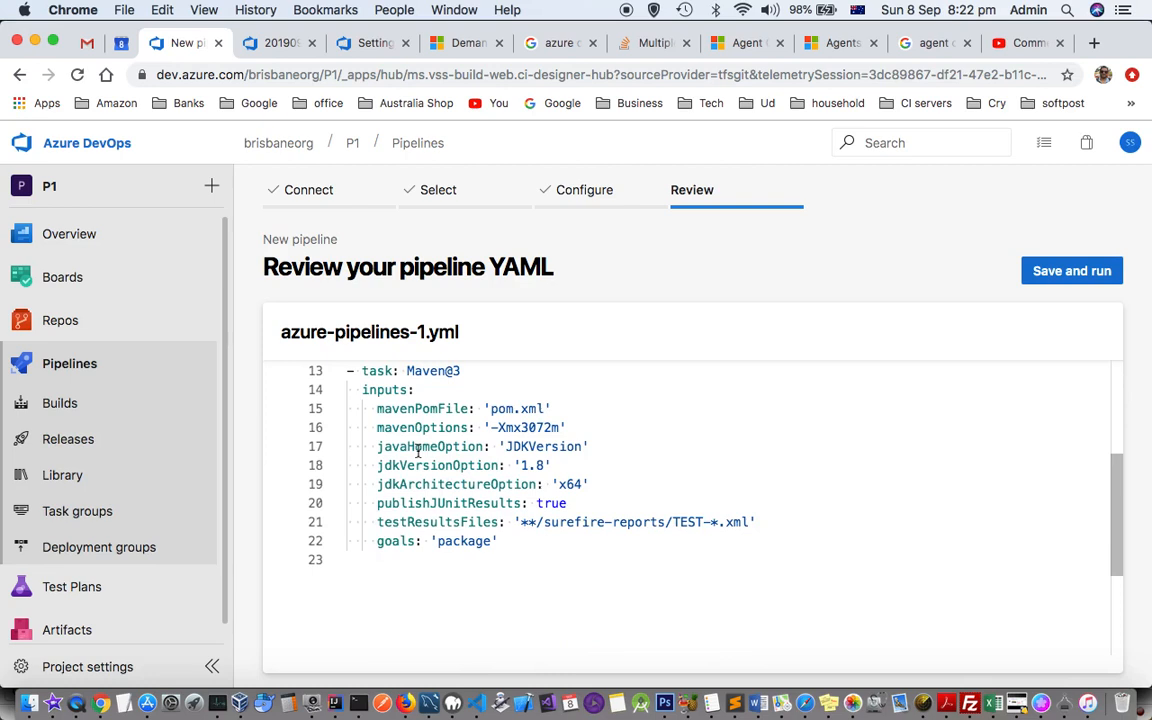
pyautogui.moveTo(896, 470)
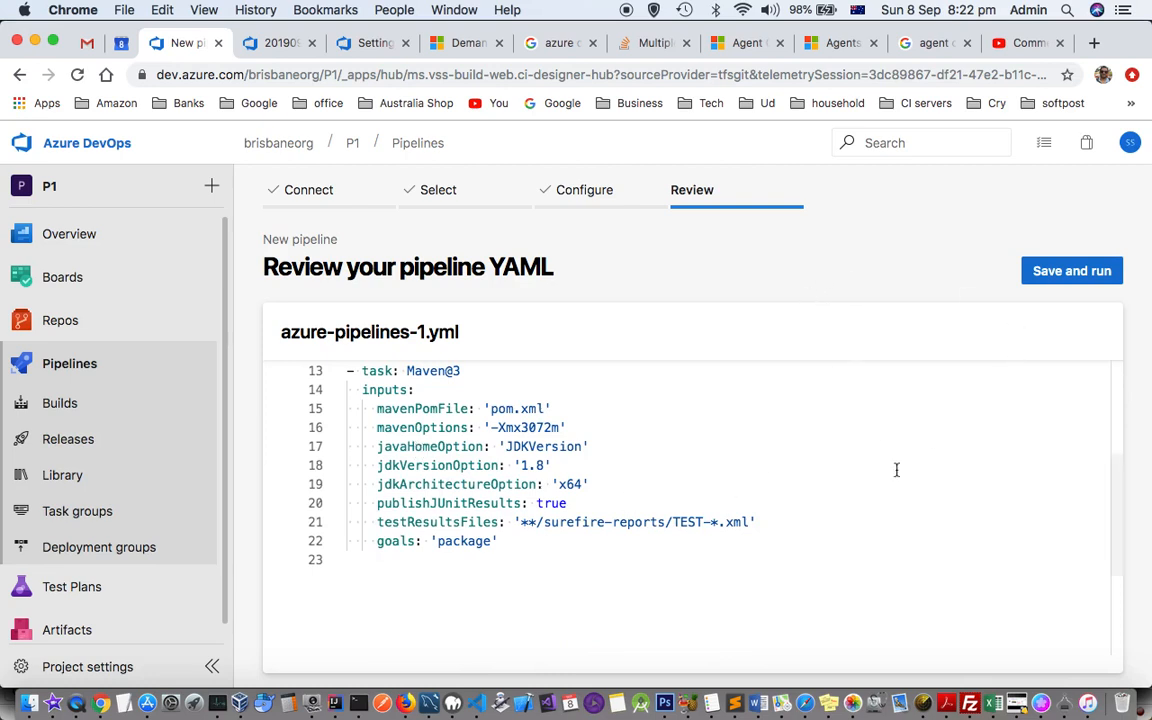
pyautogui.scroll(3)
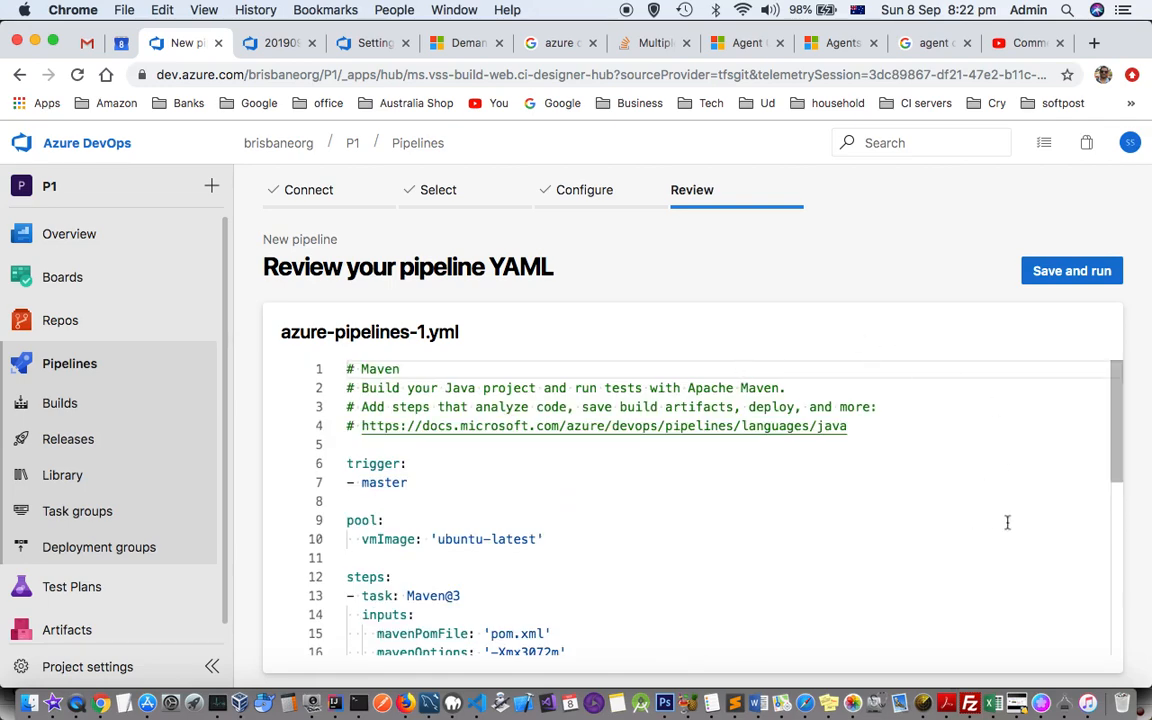
pyautogui.scroll(-3)
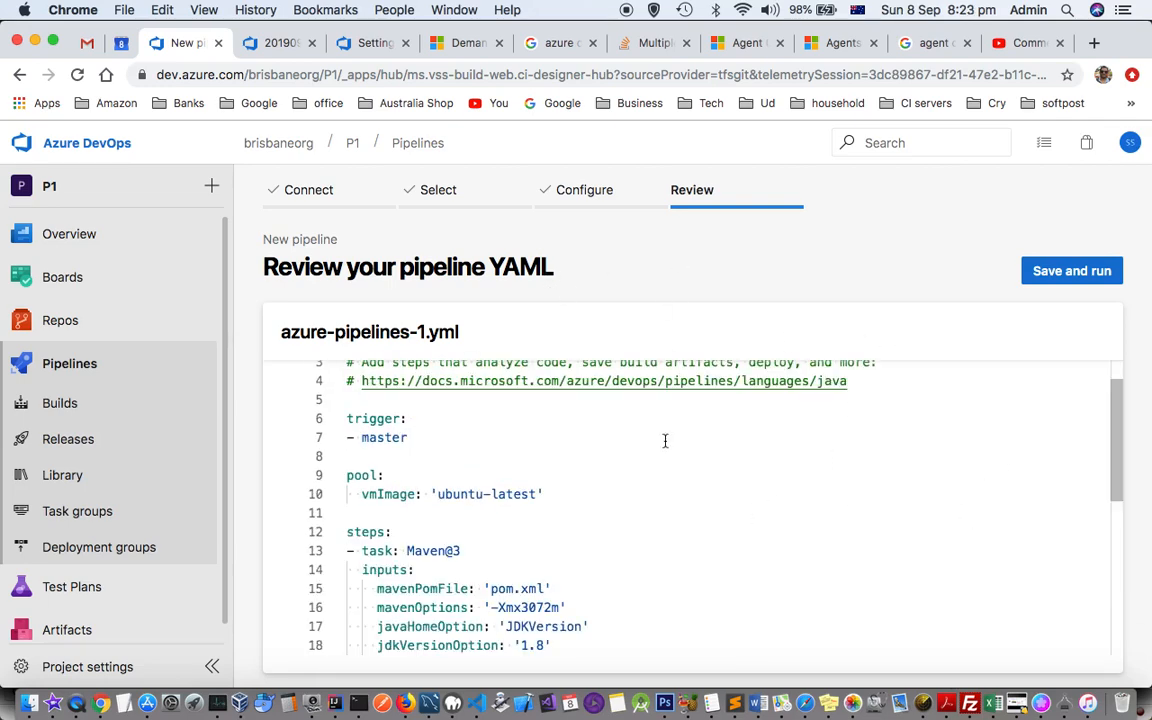
pyautogui.moveTo(270, 295)
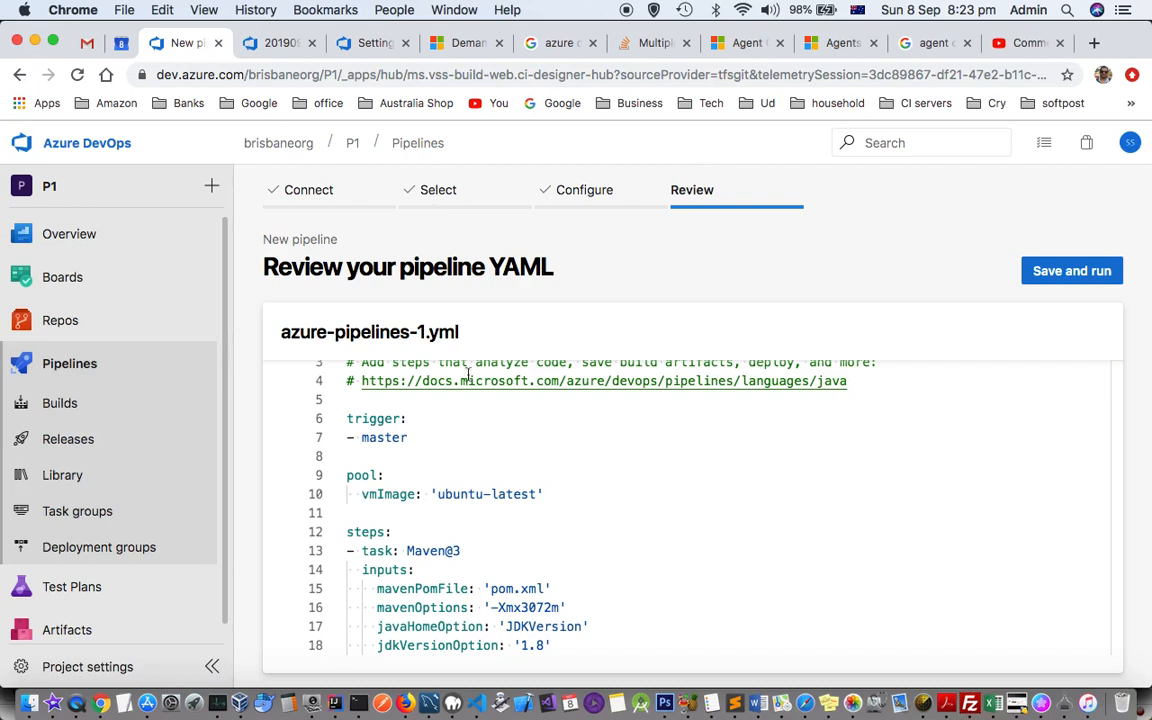
pyautogui.scroll(3)
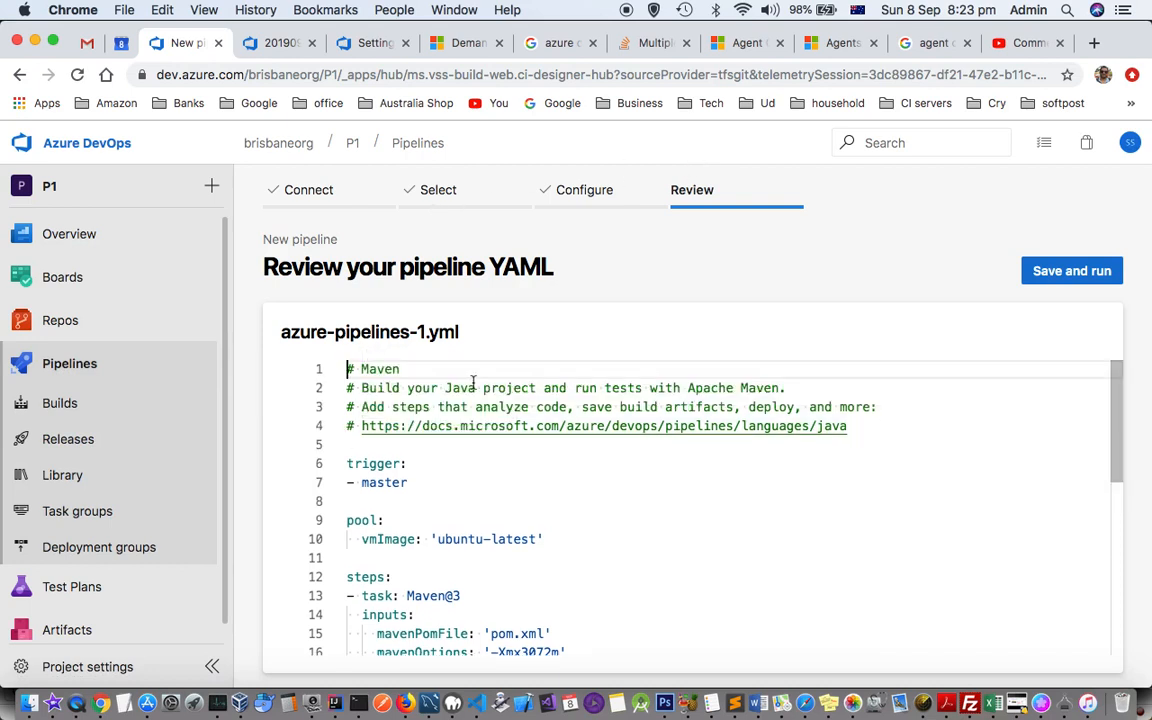